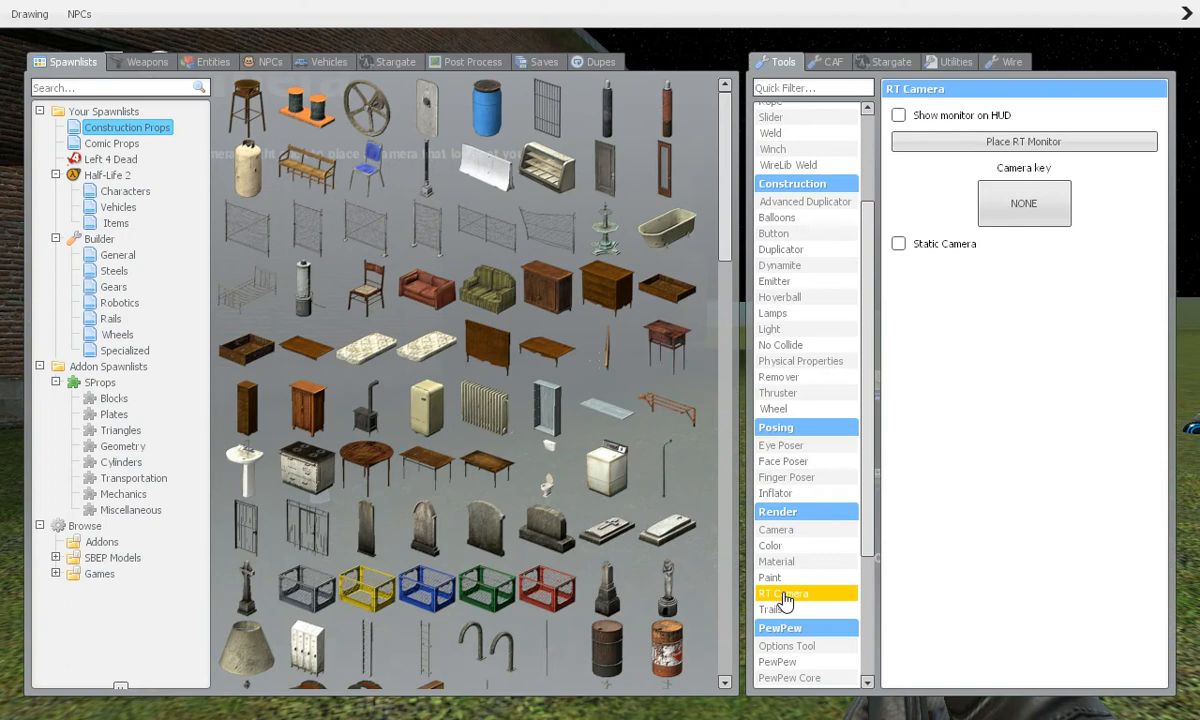
mouse_move(256, 120)
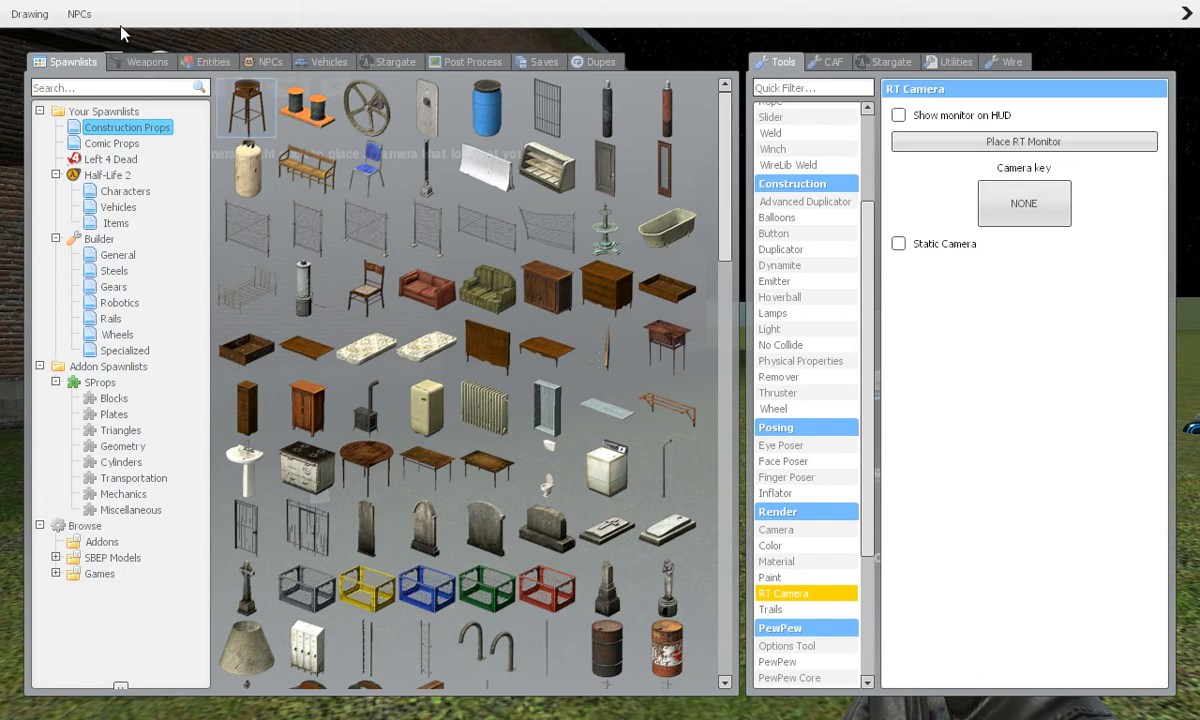
Browse the spawnable weapons, entities (RAM-Cards, Half-Life 2, Wiremod), NPCs and vehicles.
left_click(147, 62)
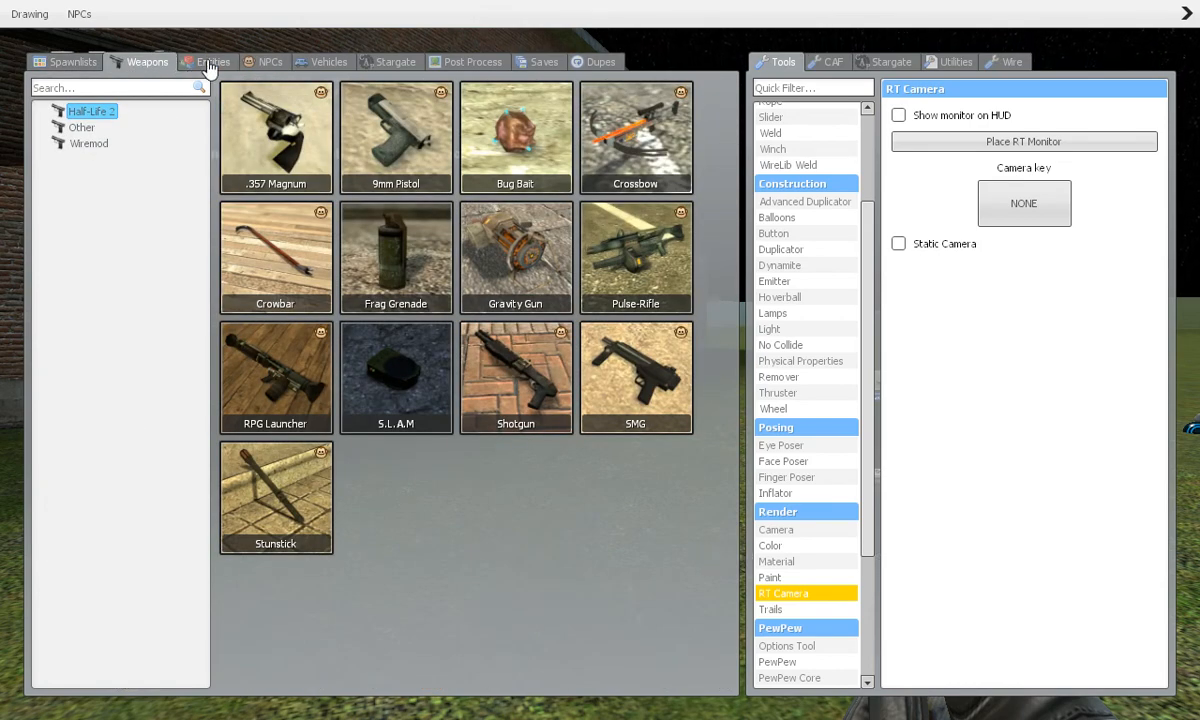
left_click(213, 61)
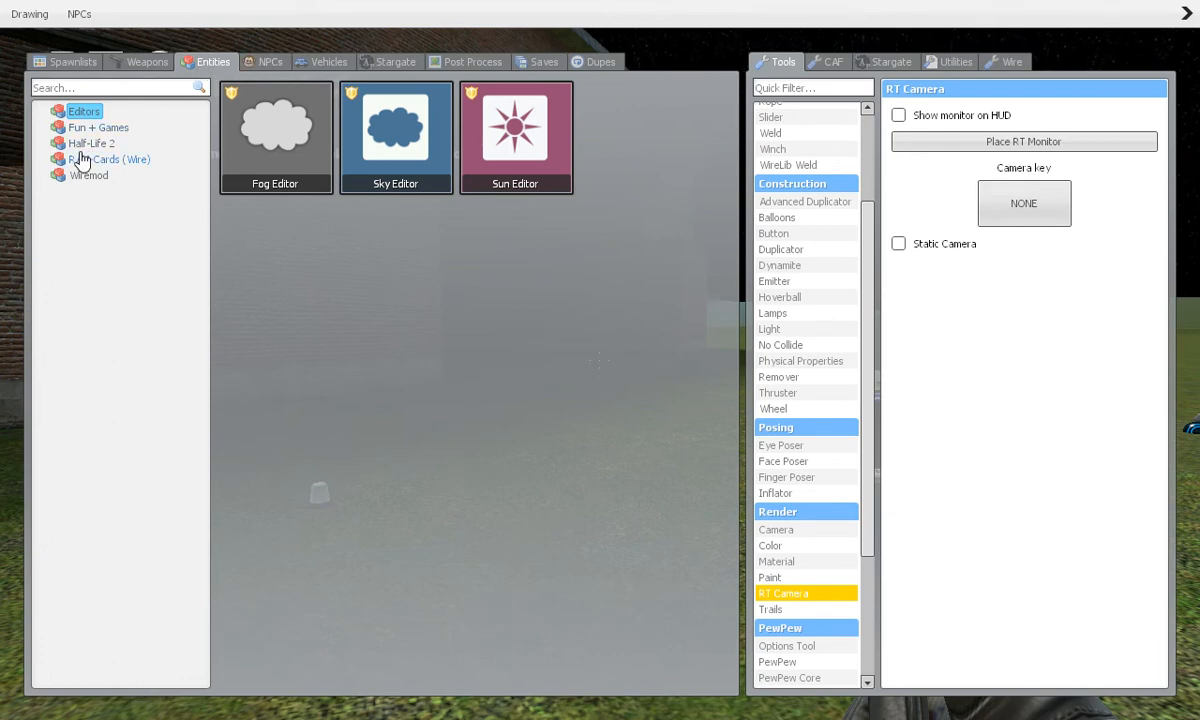
mouse_move(97, 173)
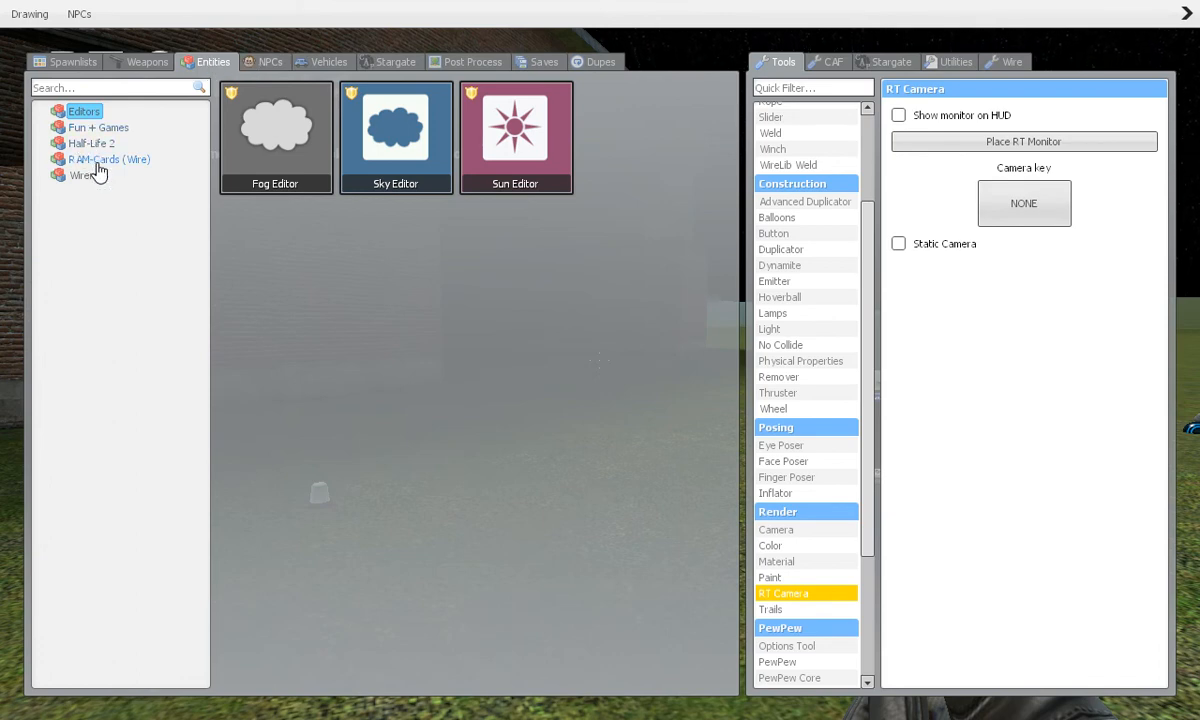
left_click(109, 159)
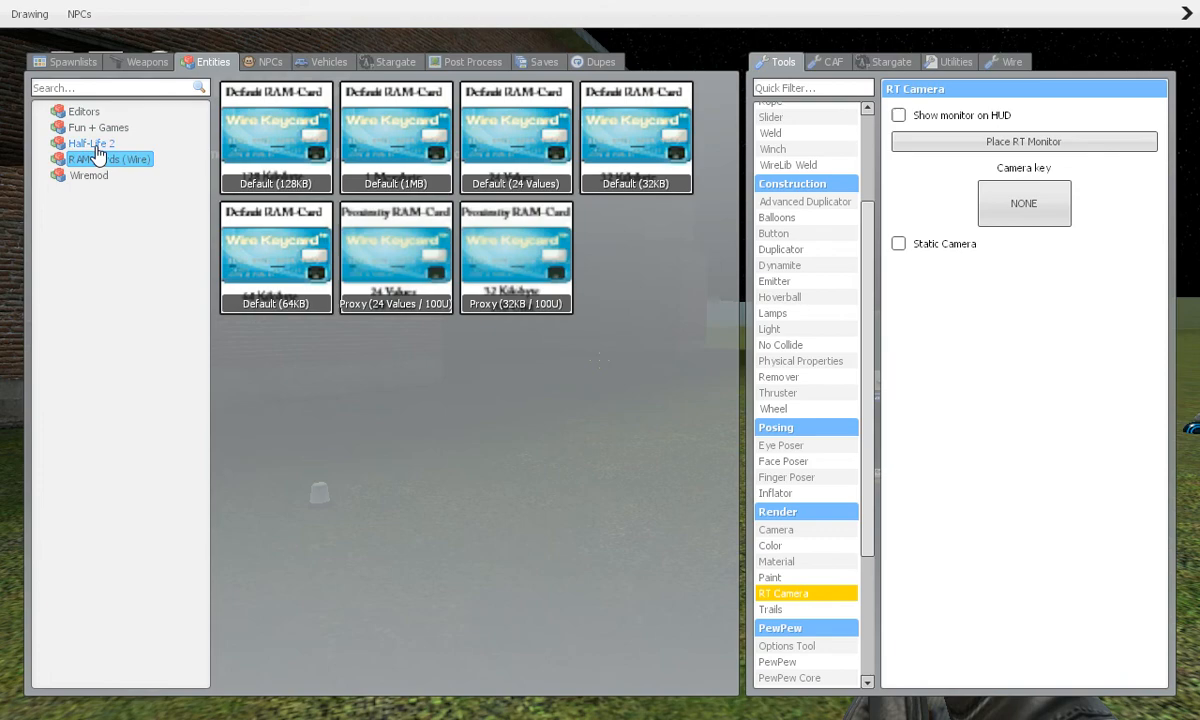
left_click(90, 143)
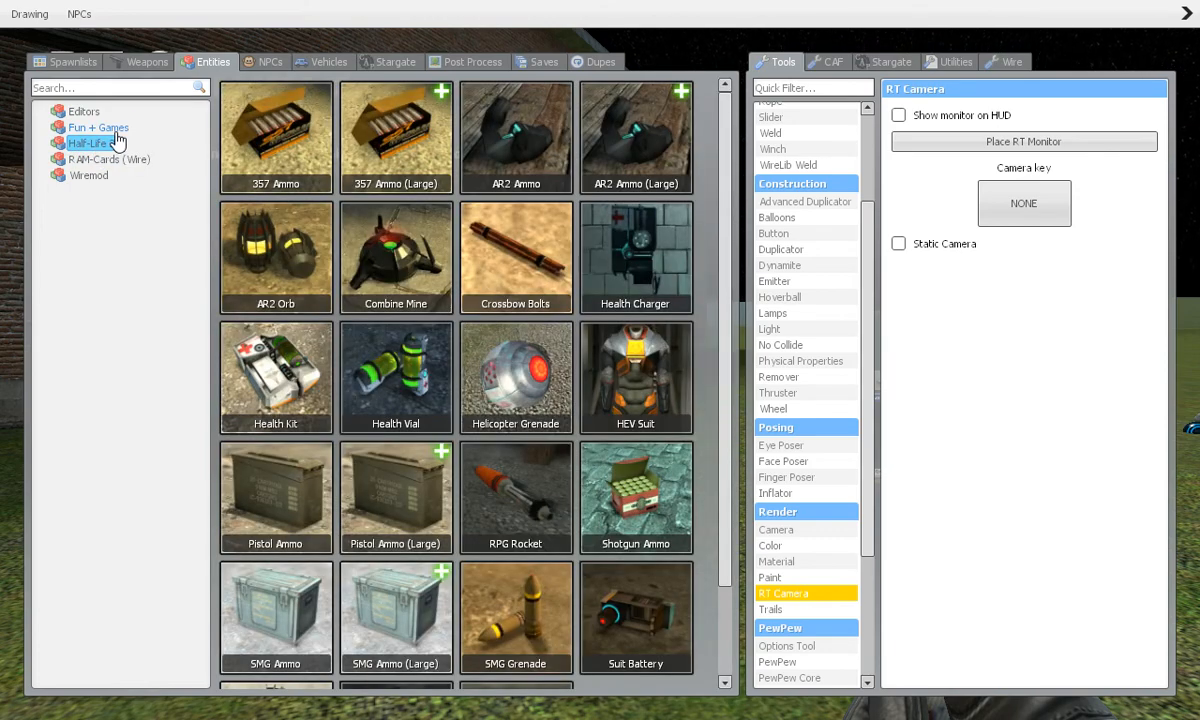
left_click(89, 175)
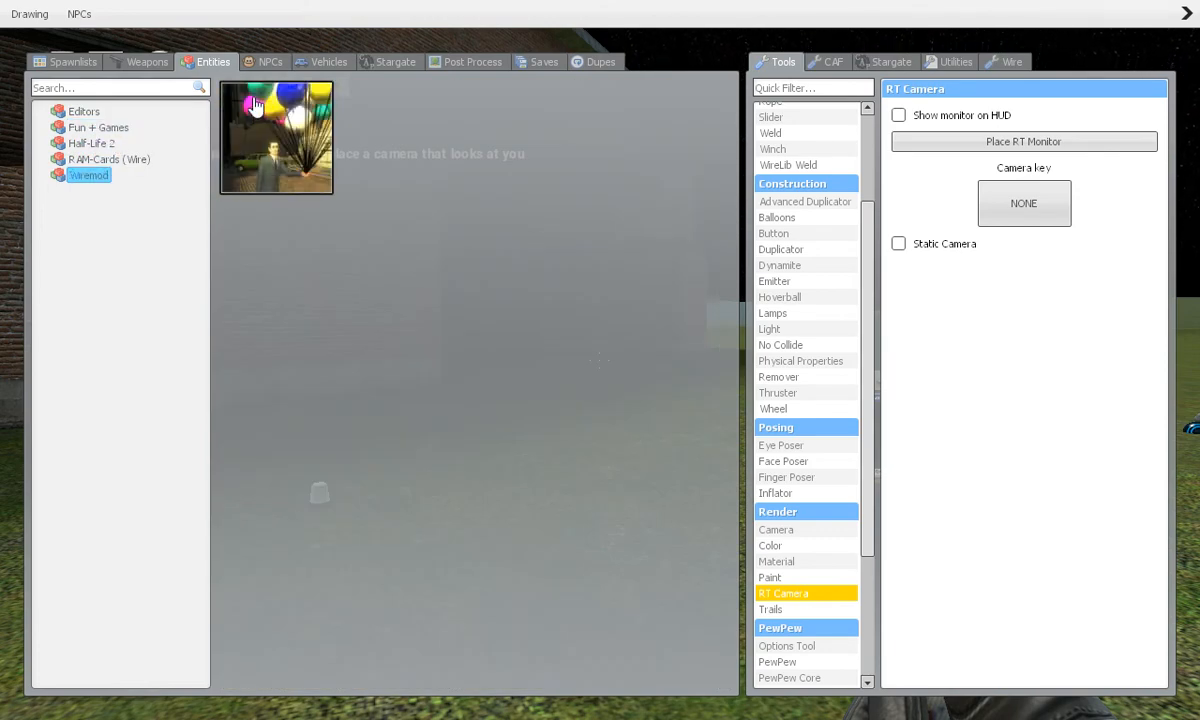
left_click(263, 62)
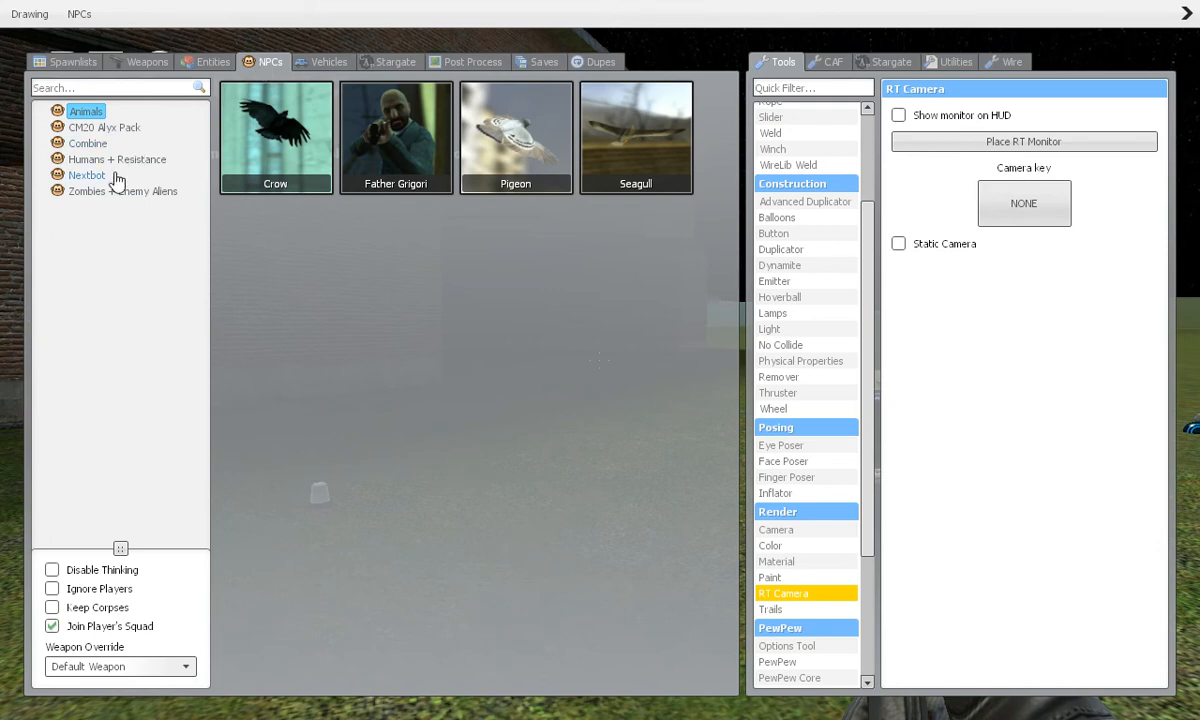
left_click(322, 61)
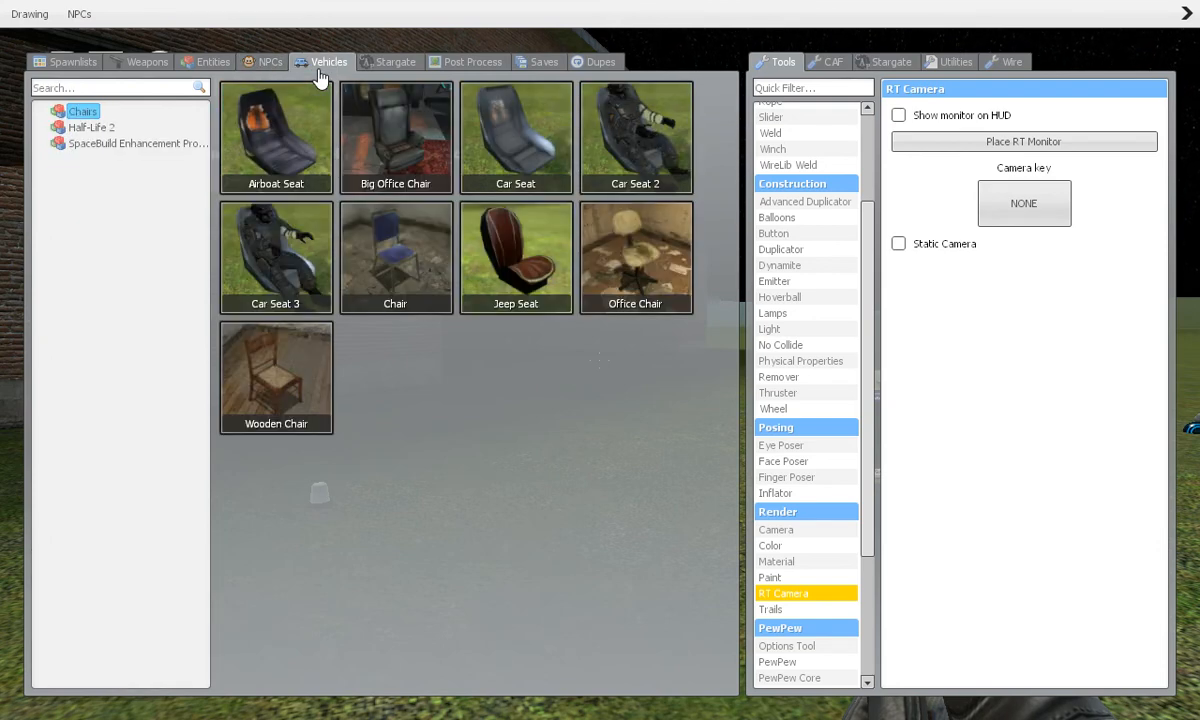
left_click(395, 61)
type("rt")
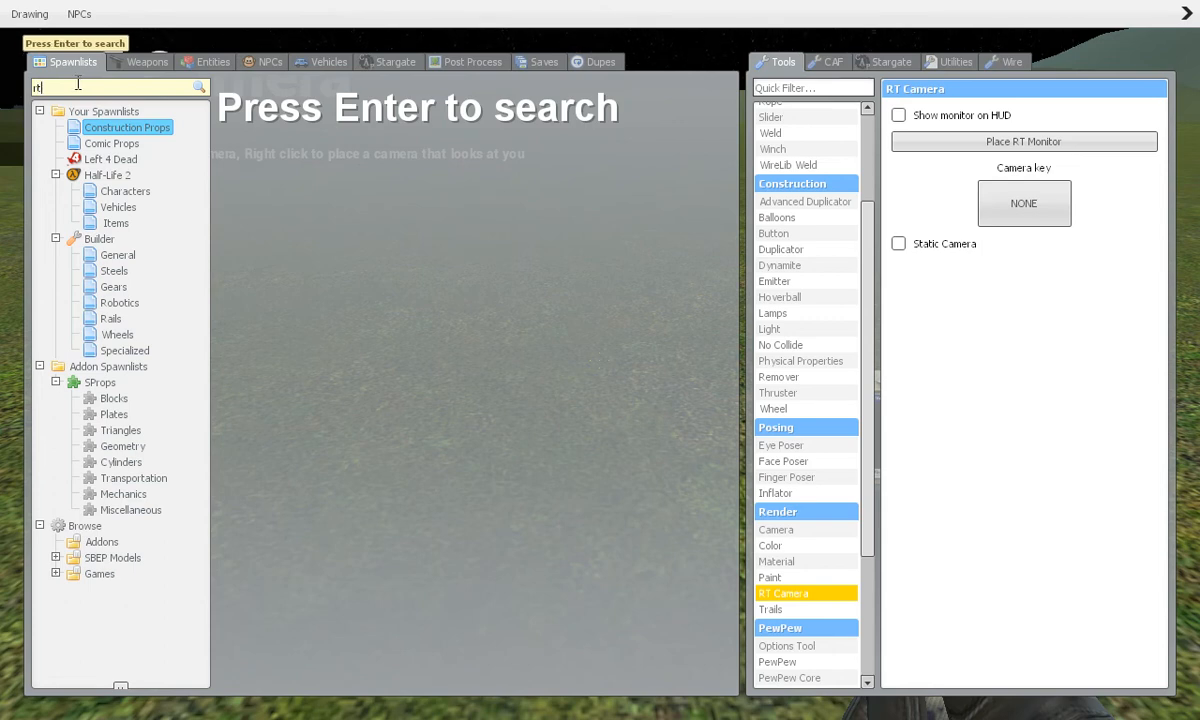
Search props for rt_screen, bind the RT Camera view to Numpad *, and place the RT monitor.
type("_scre")
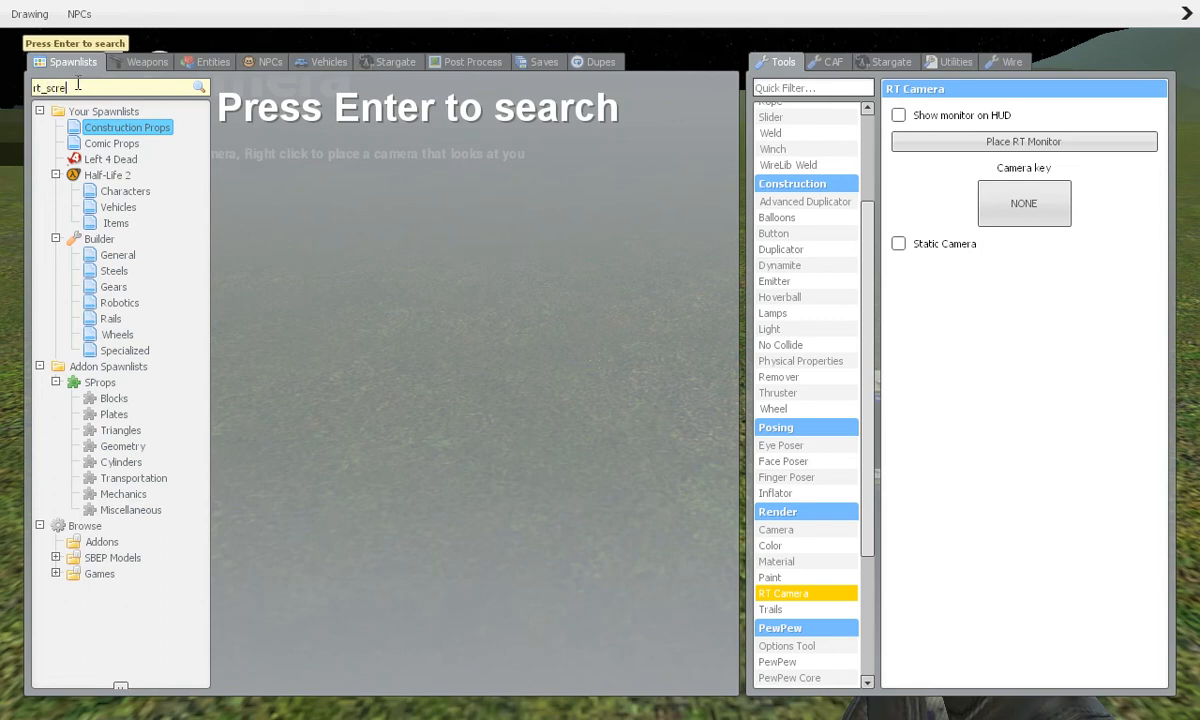
key("Return")
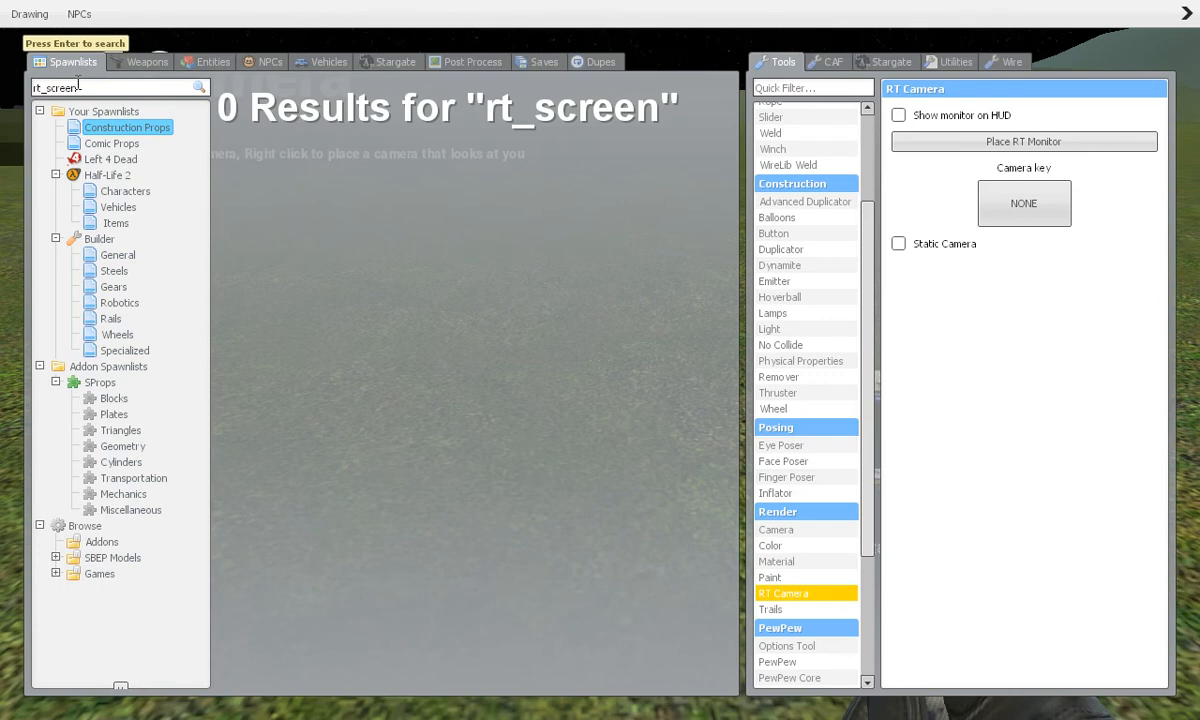
key("Return")
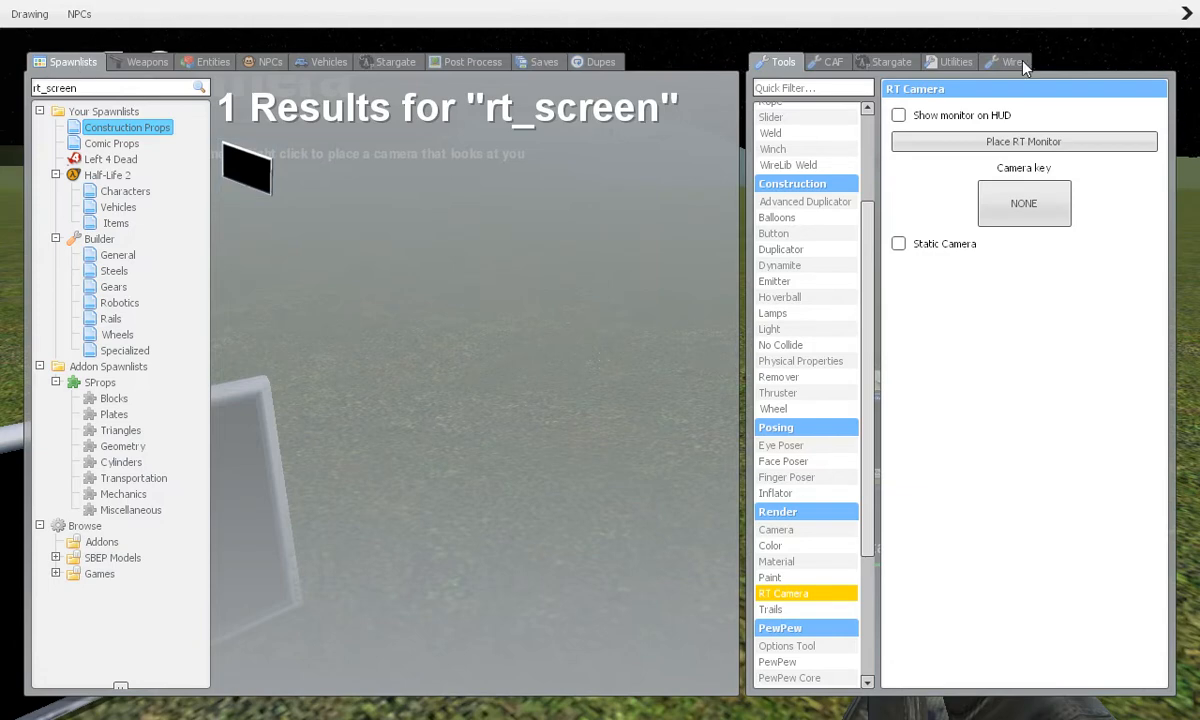
left_click(1023, 203)
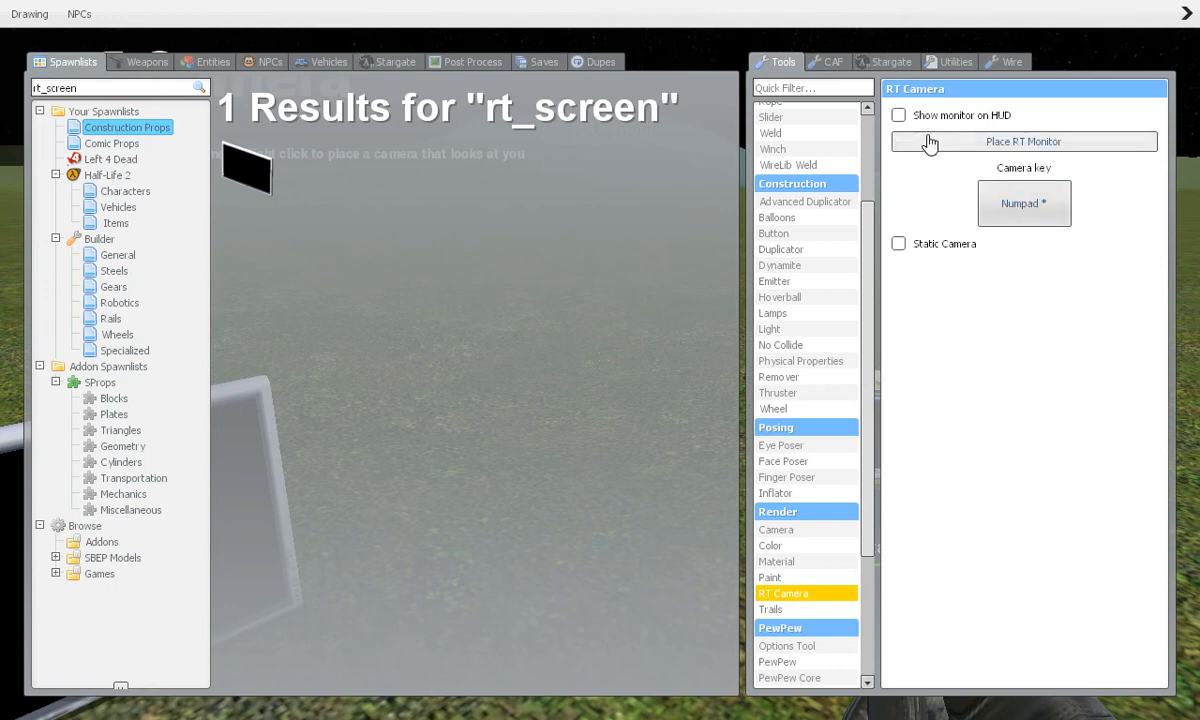
left_click(898, 115)
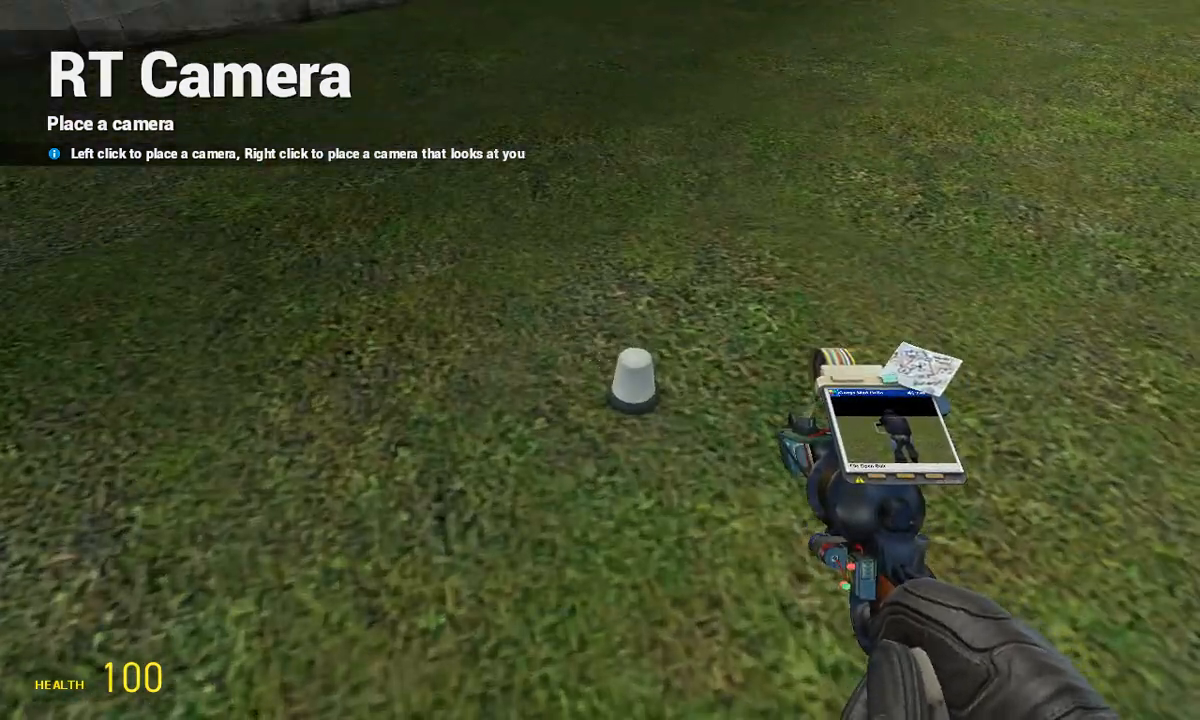
Delete the stray camera with the Remover, then choose the ordinary Camera tool.
key("q")
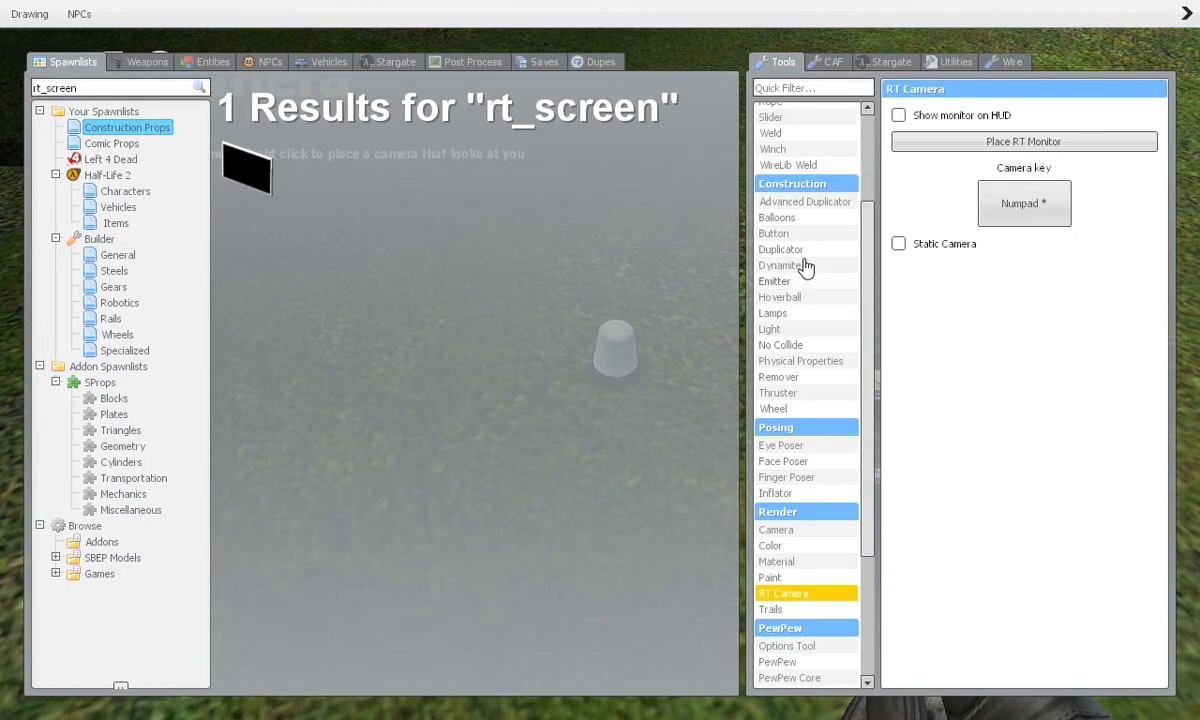
left_click(779, 377)
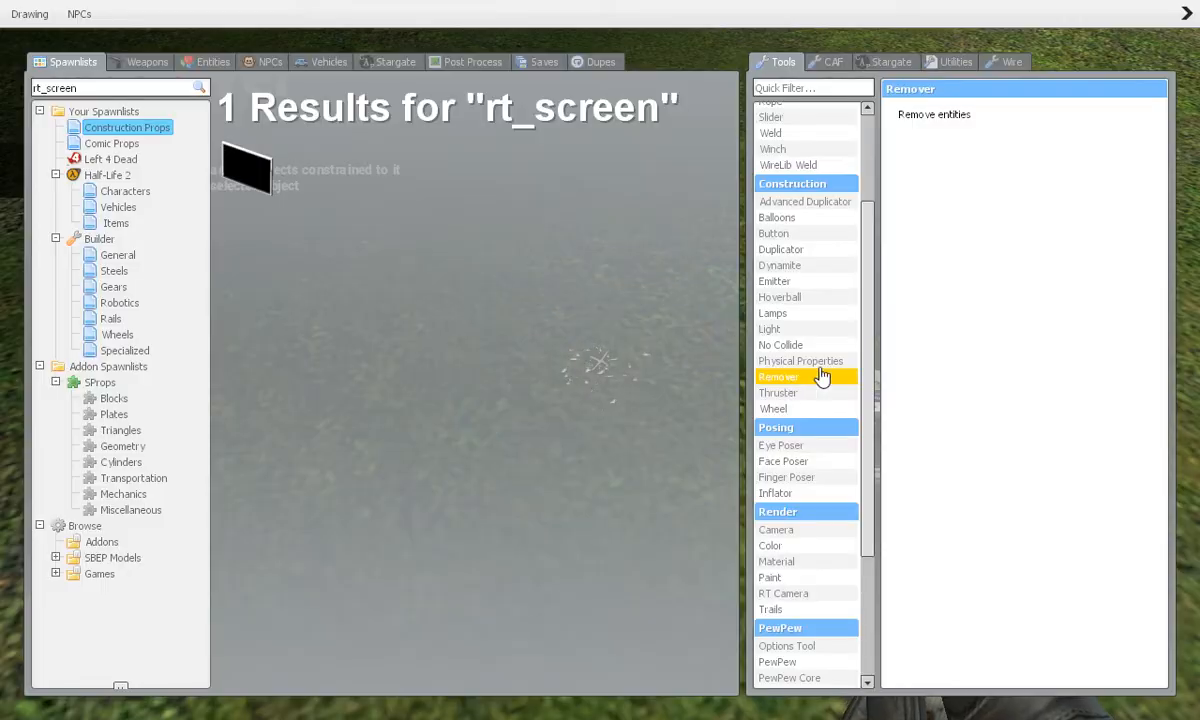
mouse_move(800, 461)
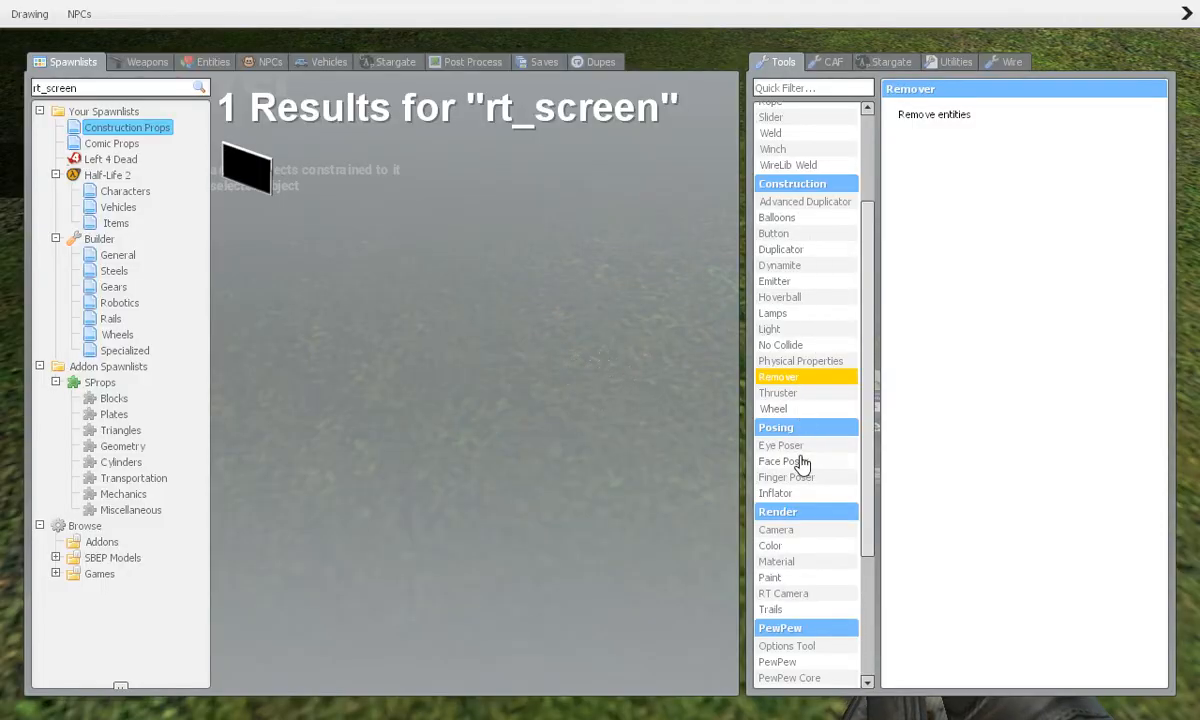
left_click(776, 529)
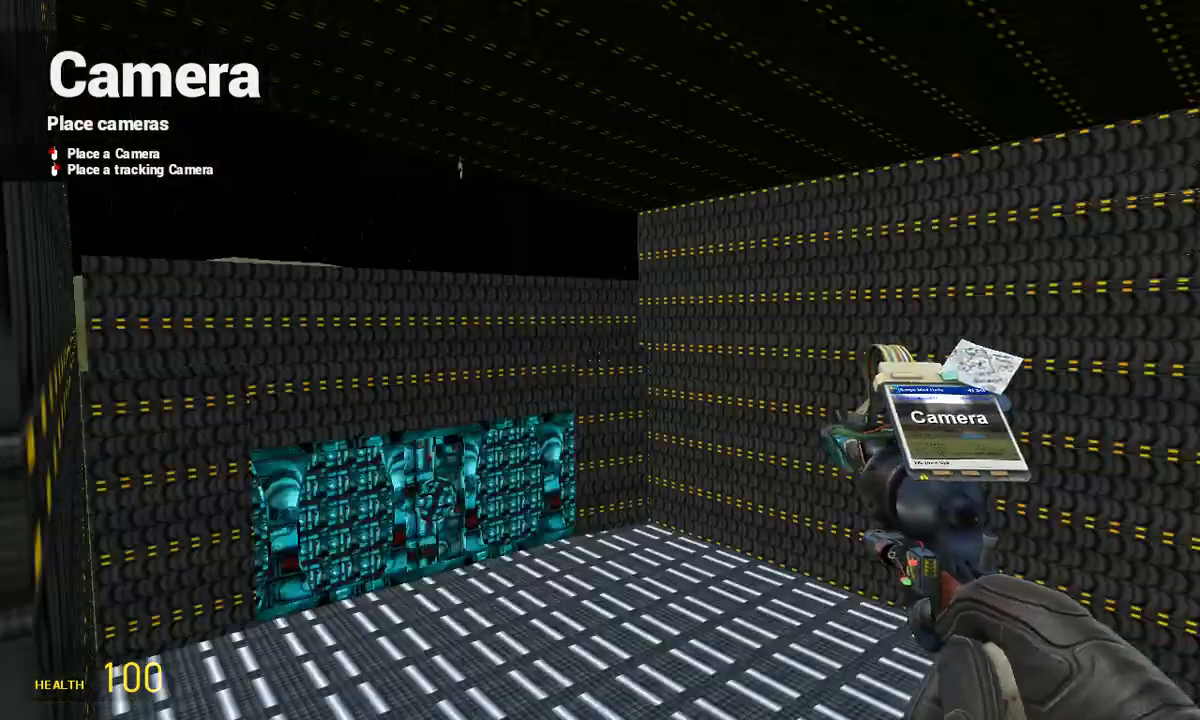
mouse_move(600, 360)
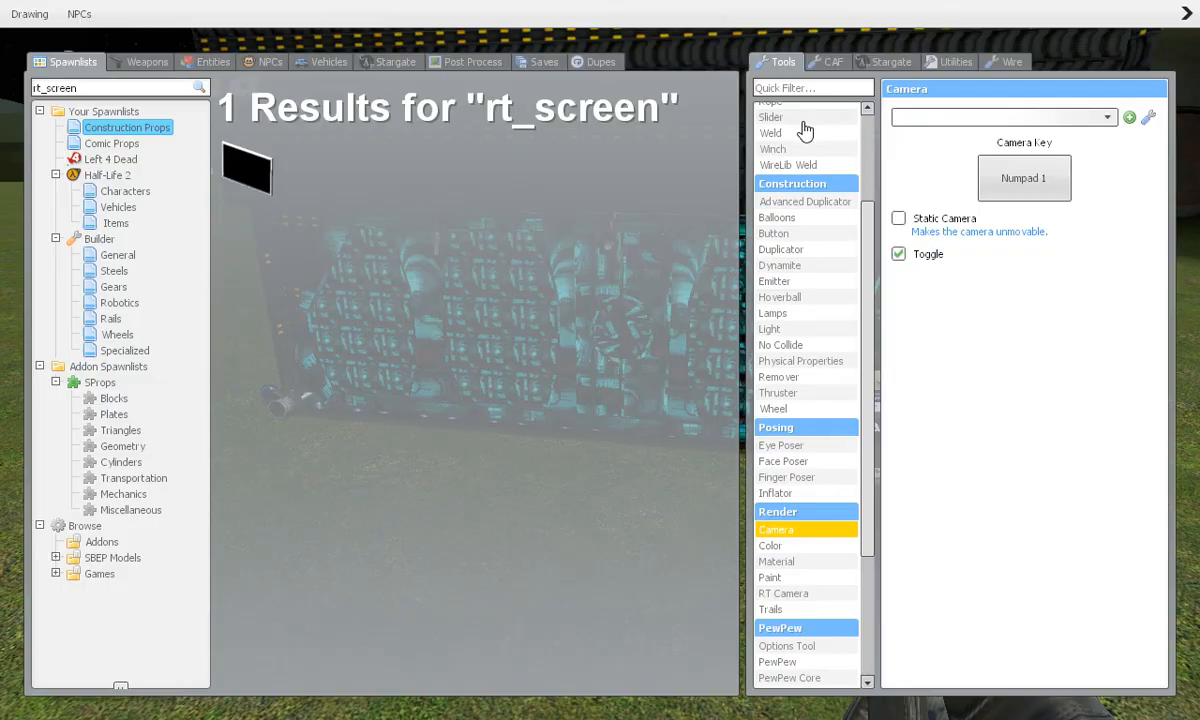
left_click(771, 133)
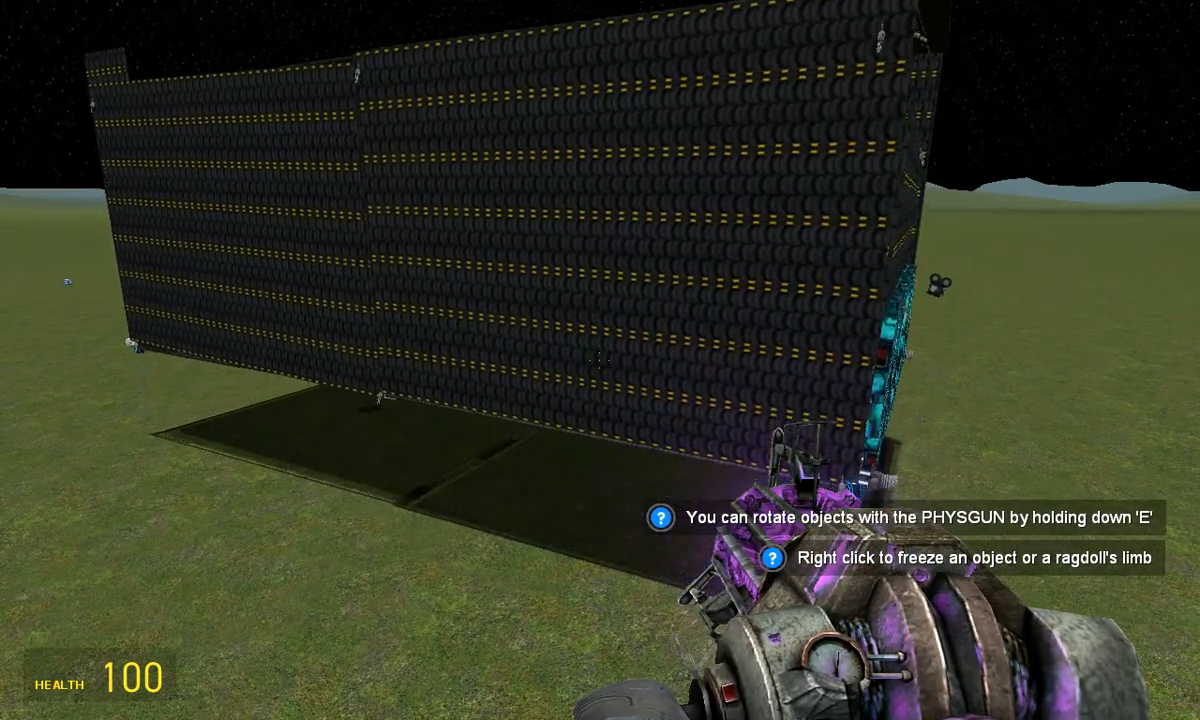
mouse_move(600, 360)
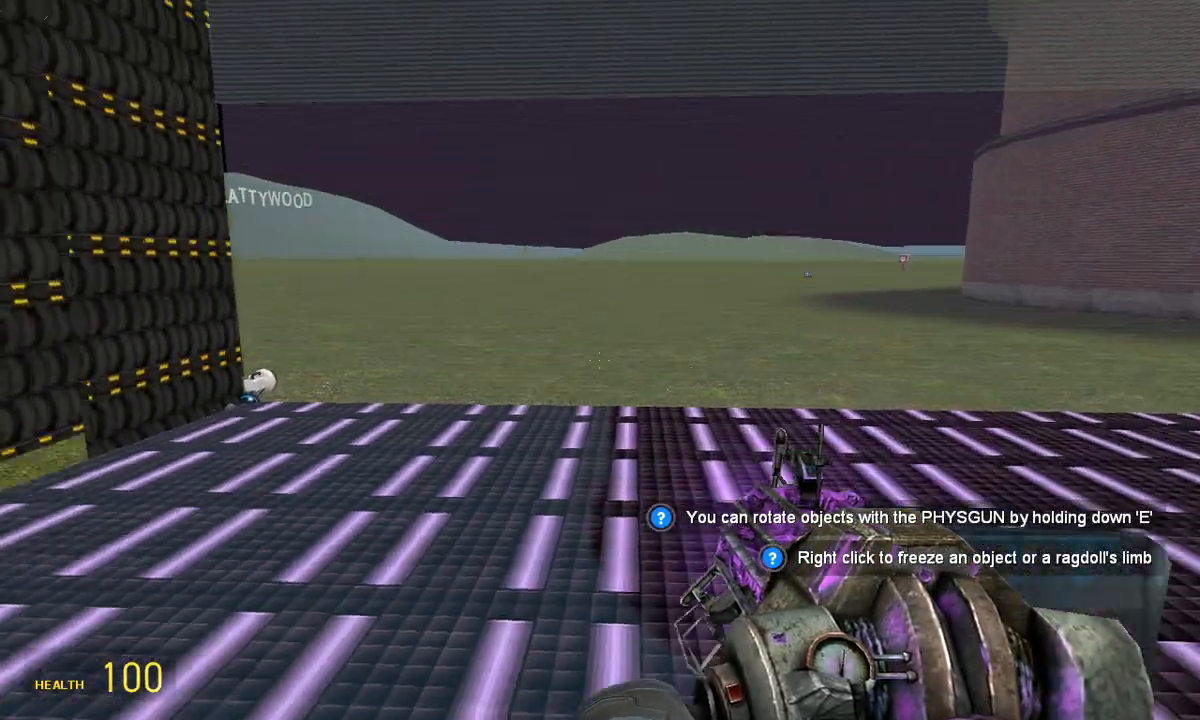
mouse_move(600, 360)
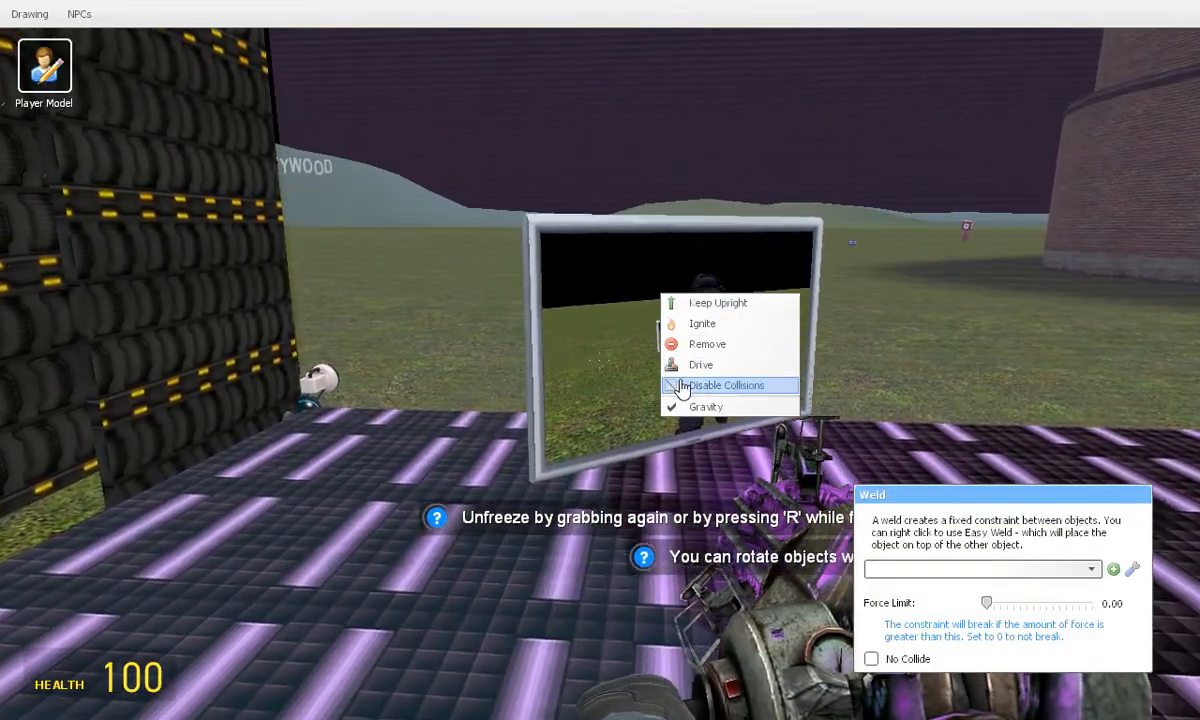
Disable collisions on the rt_screen monitor standing on the purple-lit floor.
left_click(722, 385)
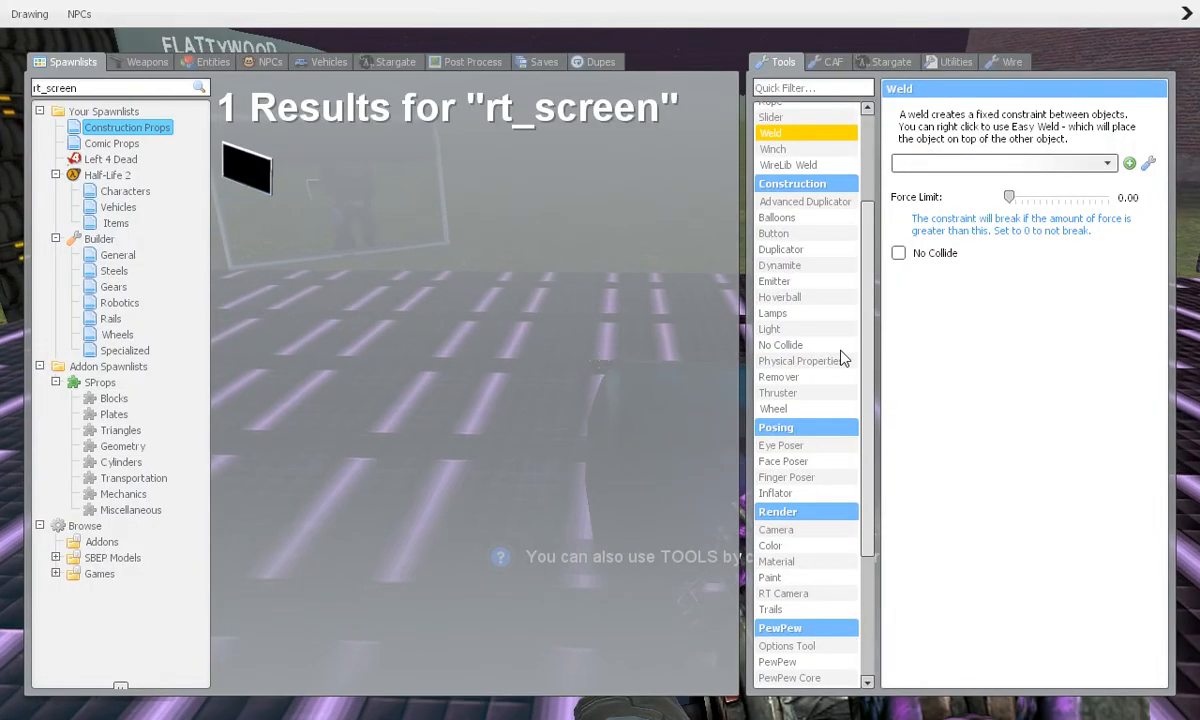
Select the Remover tool, then equip the RT Camera tool under Render.
left_click(783, 593)
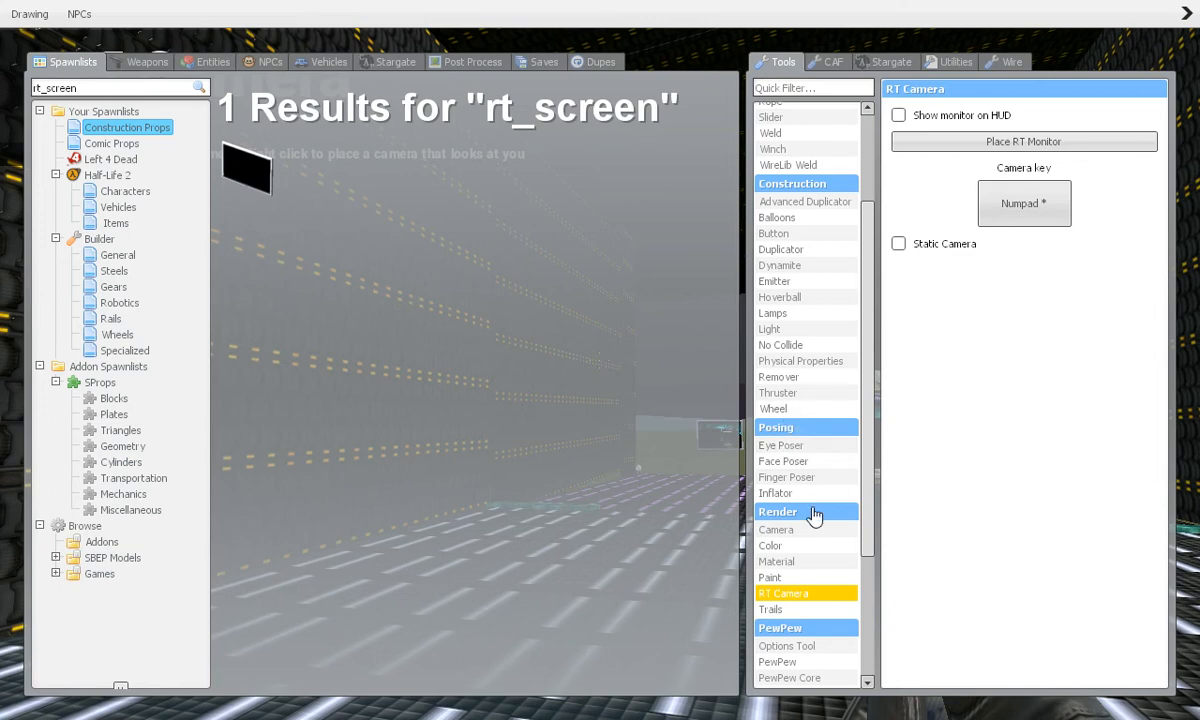
mouse_move(779, 232)
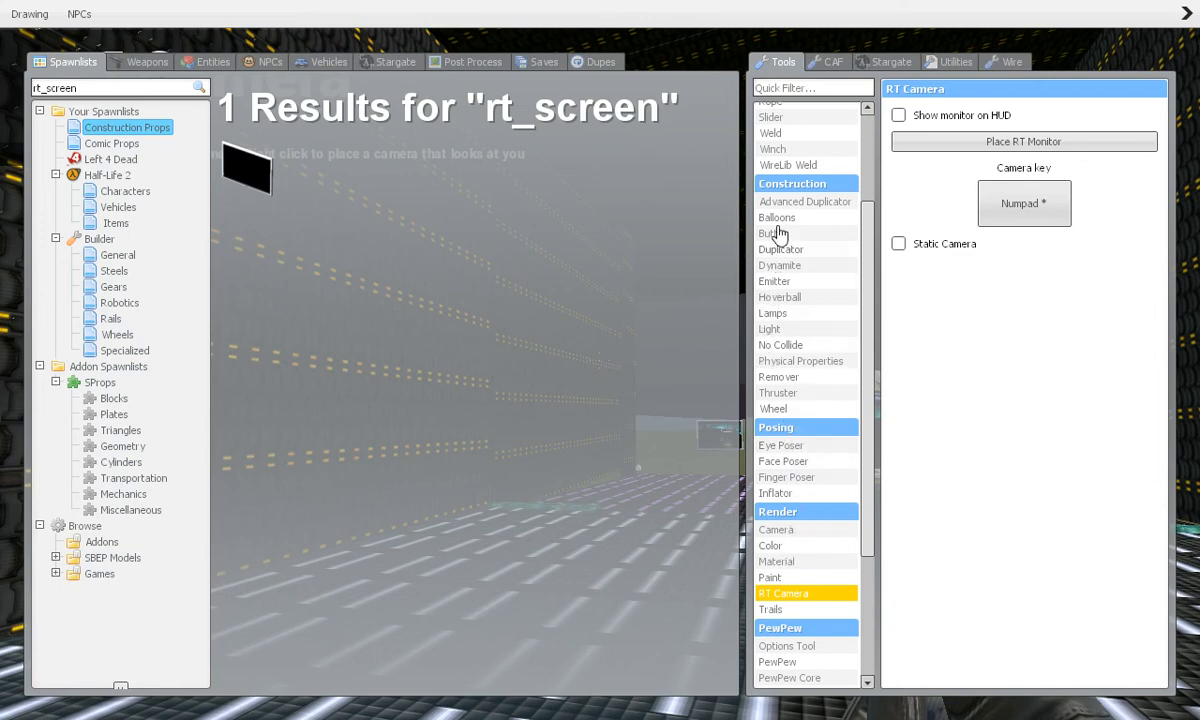
scroll("up", 3)
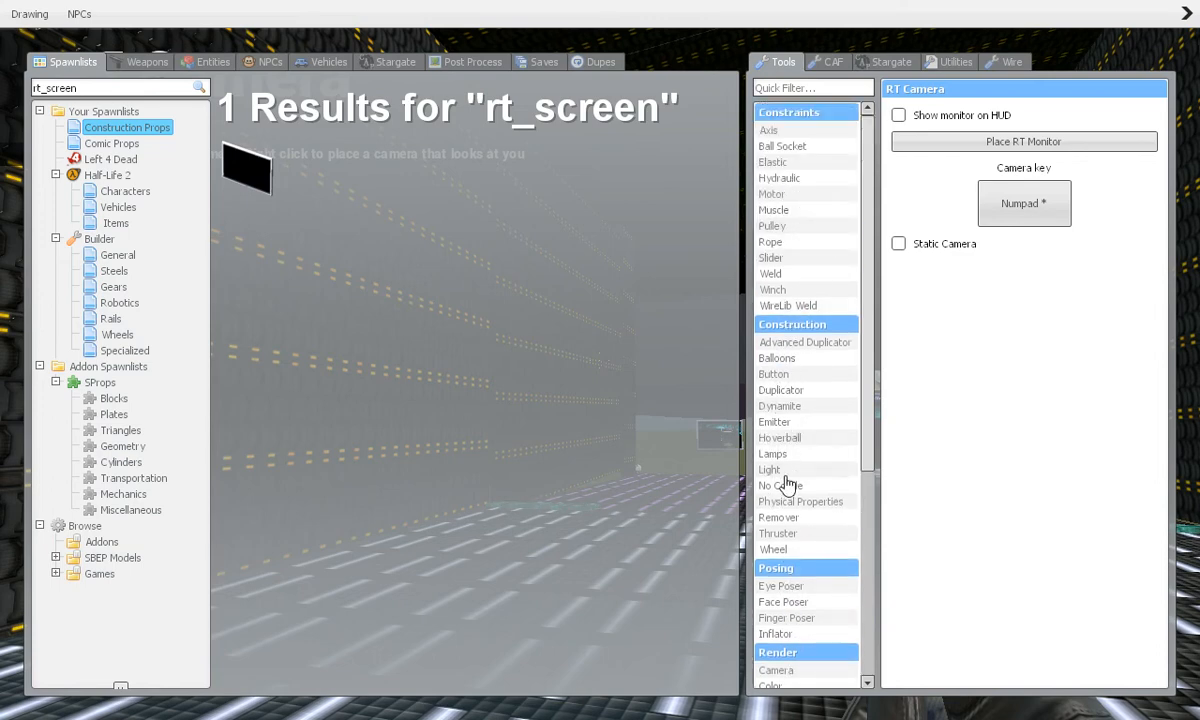
left_click(778, 517)
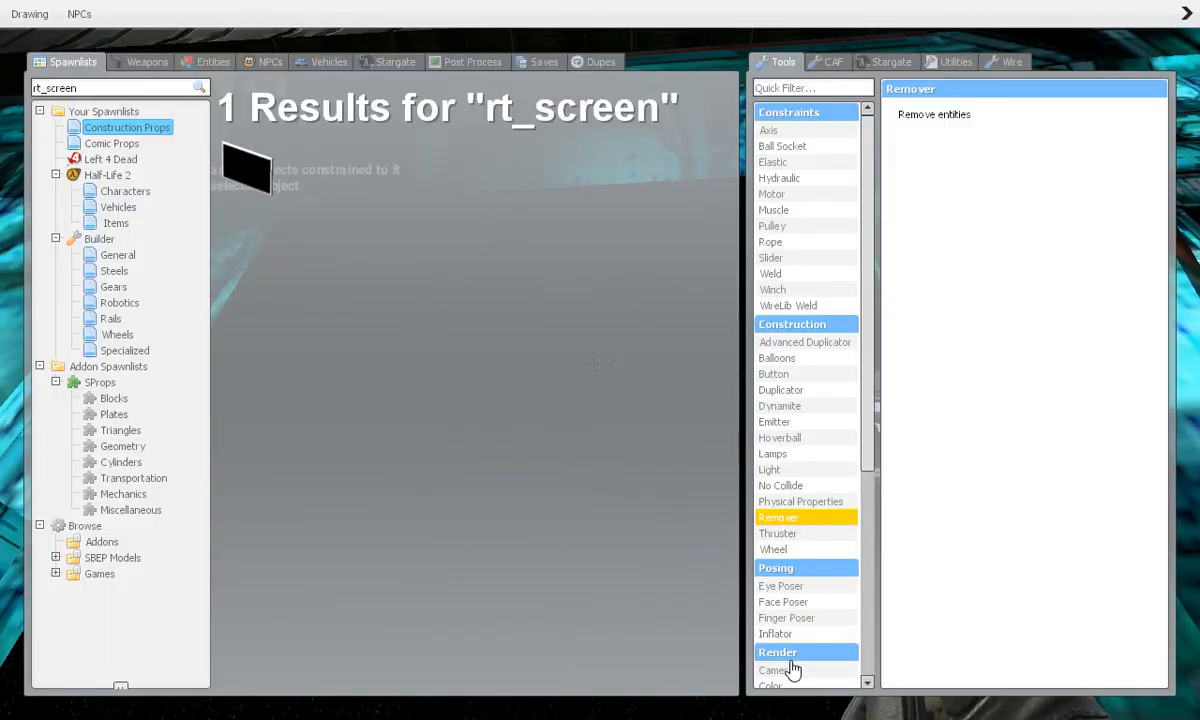
left_click(773, 670)
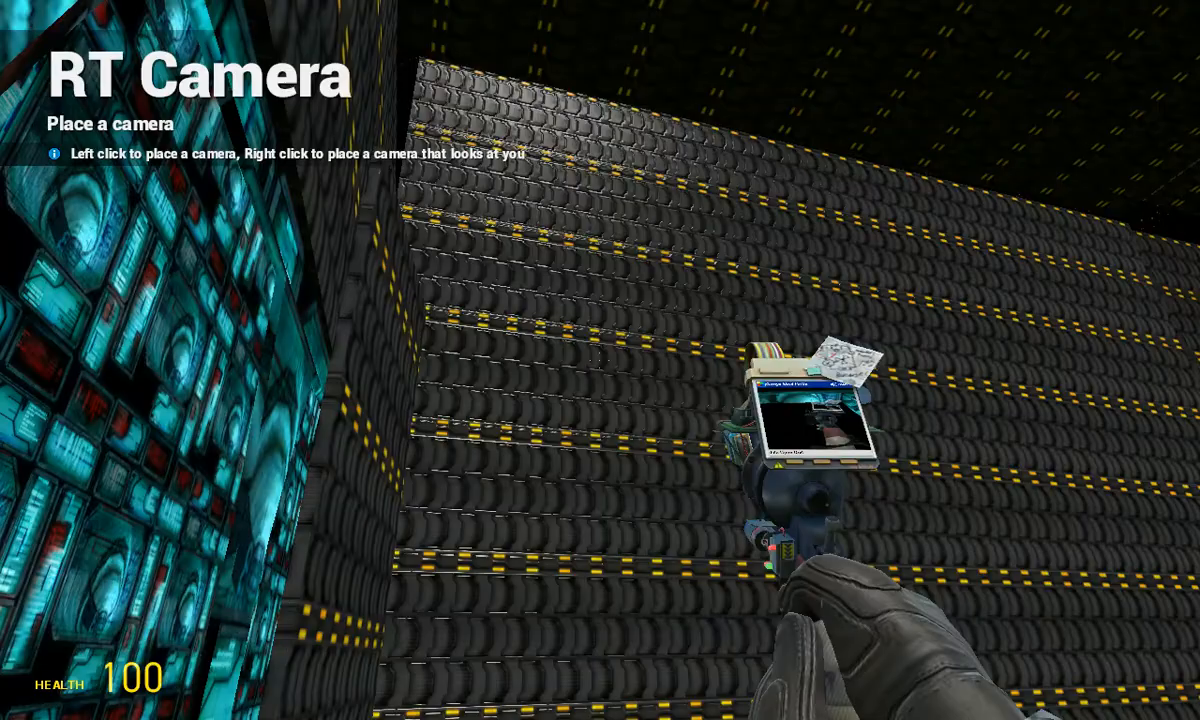
mouse_move(600, 360)
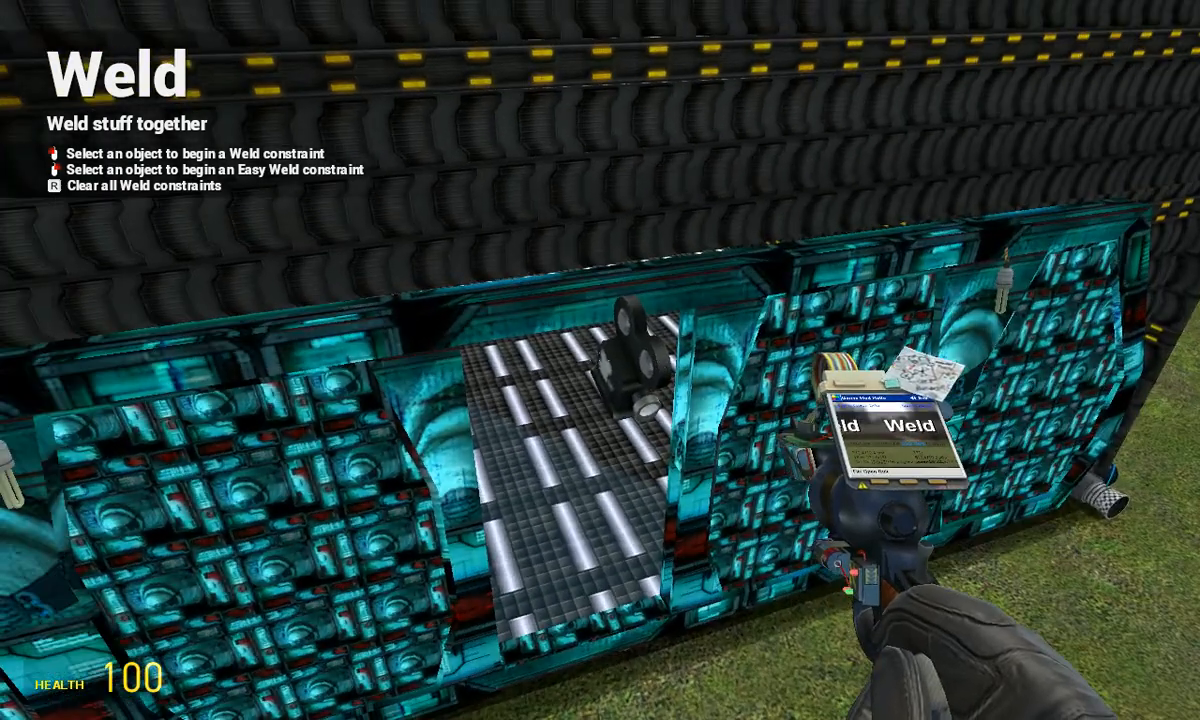
mouse_move(600, 360)
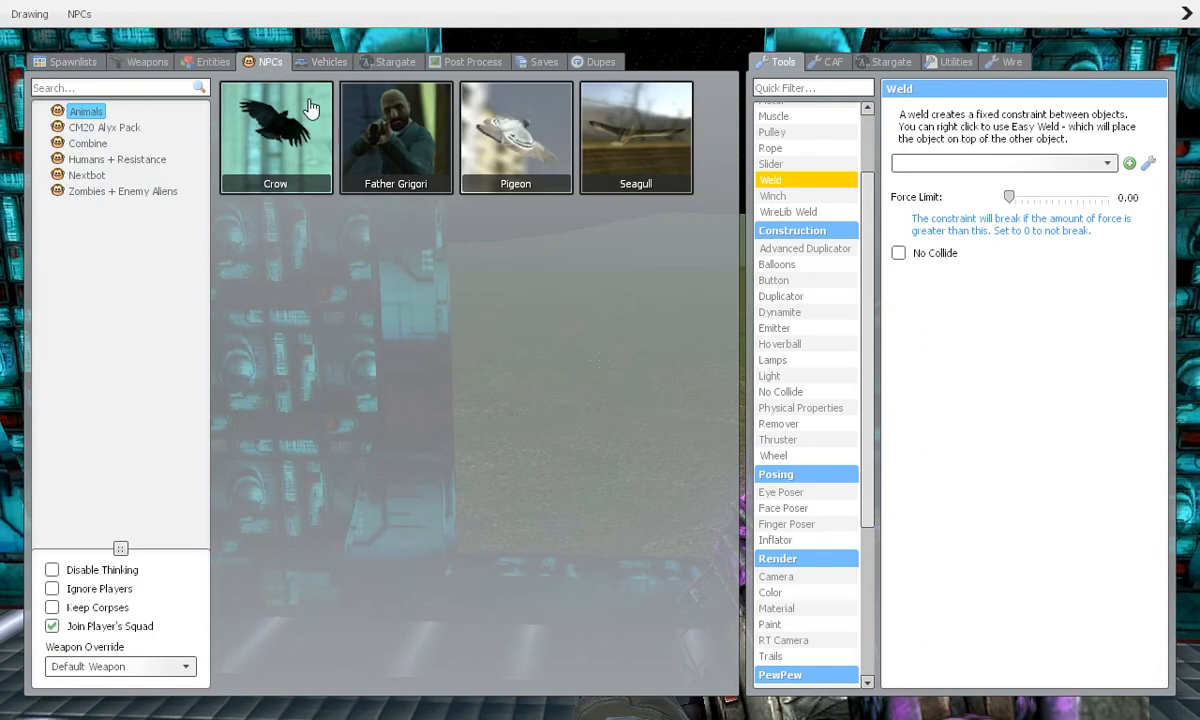
left_click(275, 138)
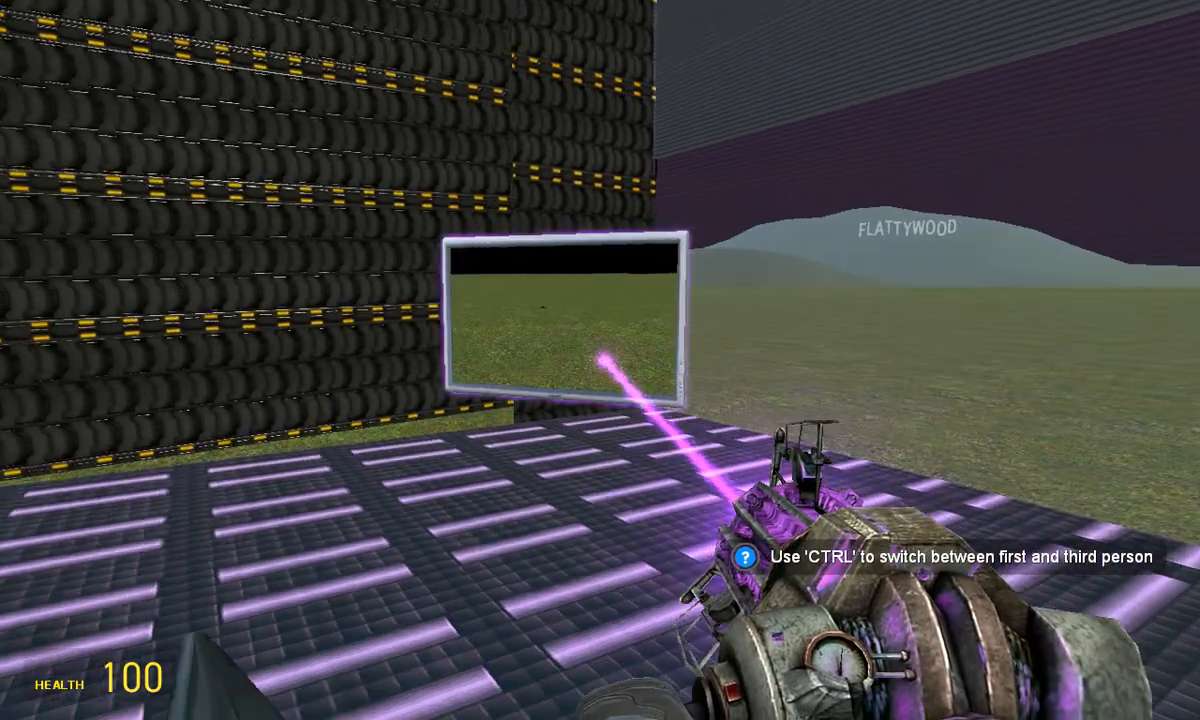
mouse_move(600, 360)
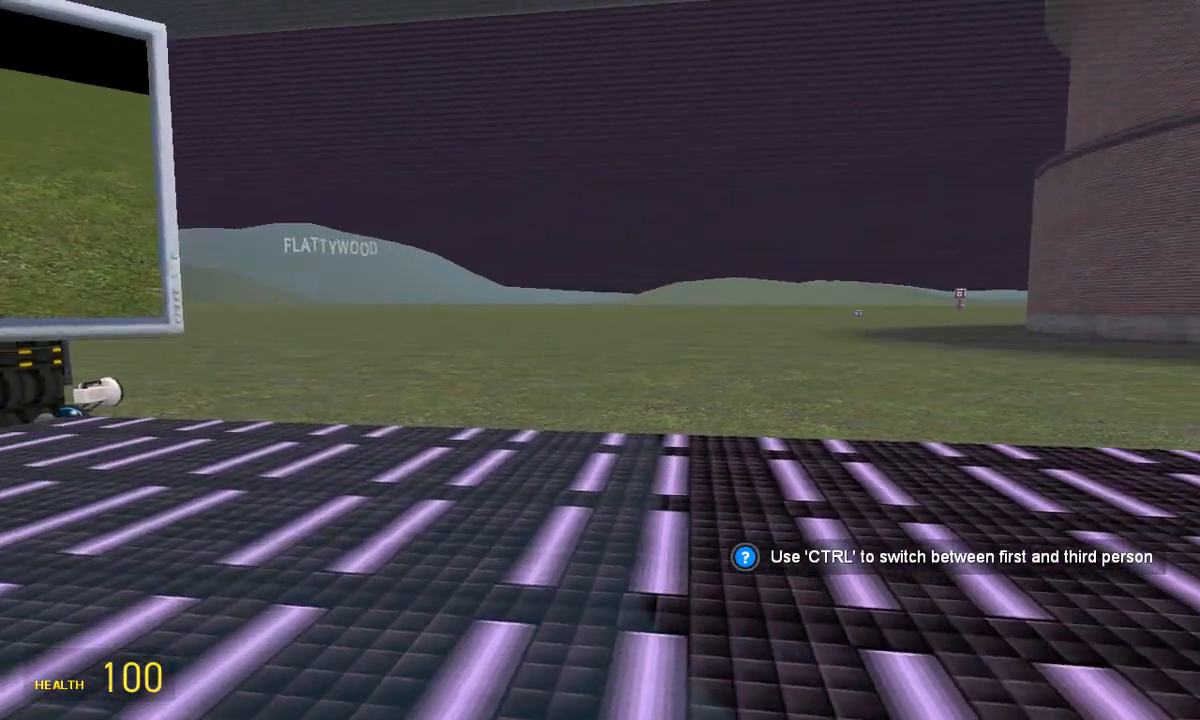
mouse_move(600, 360)
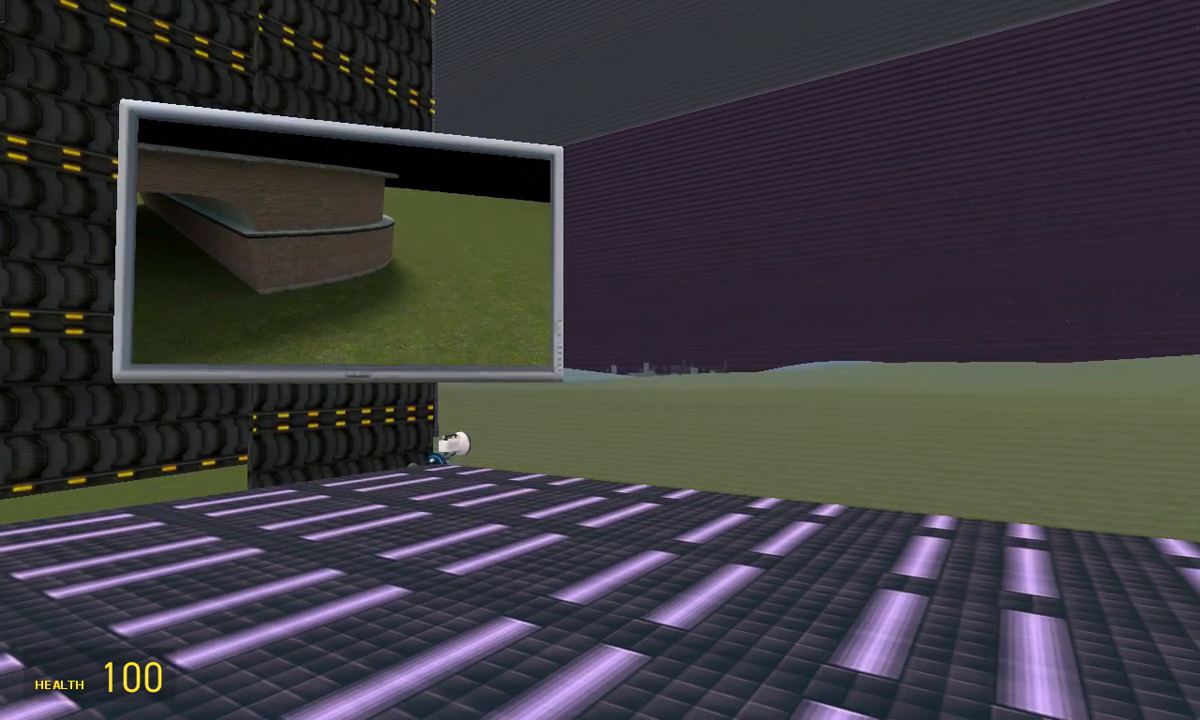
mouse_move(600, 360)
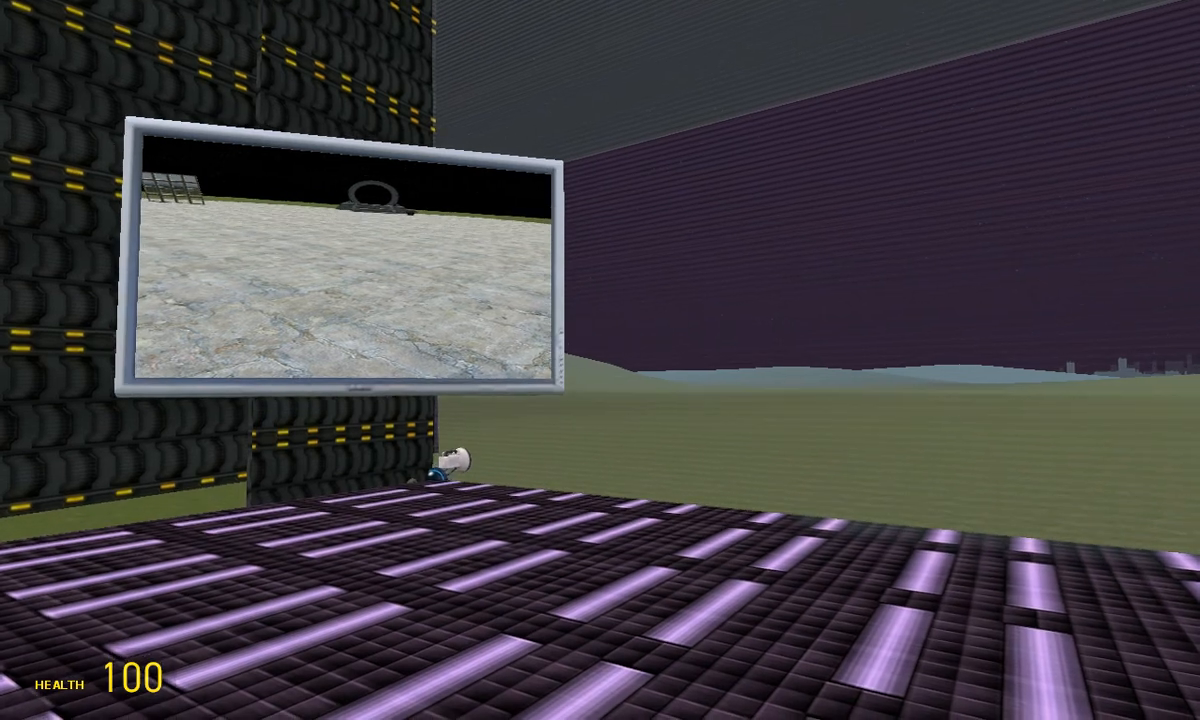
mouse_move(600, 360)
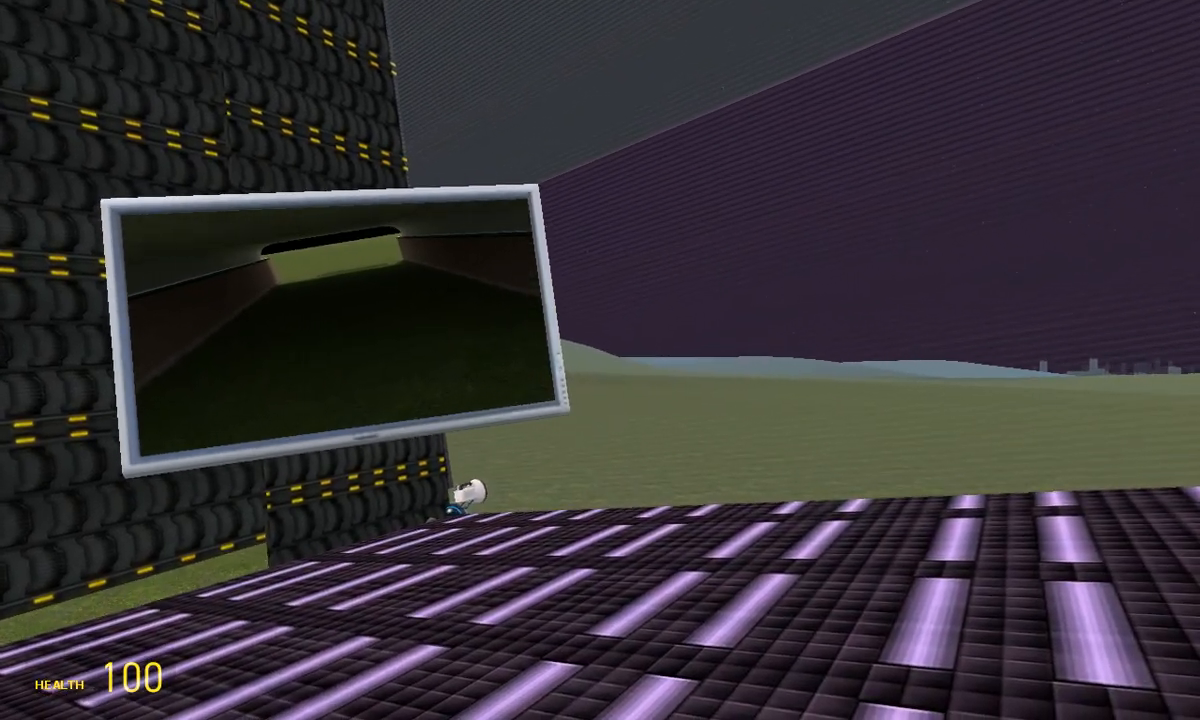
mouse_move(600, 360)
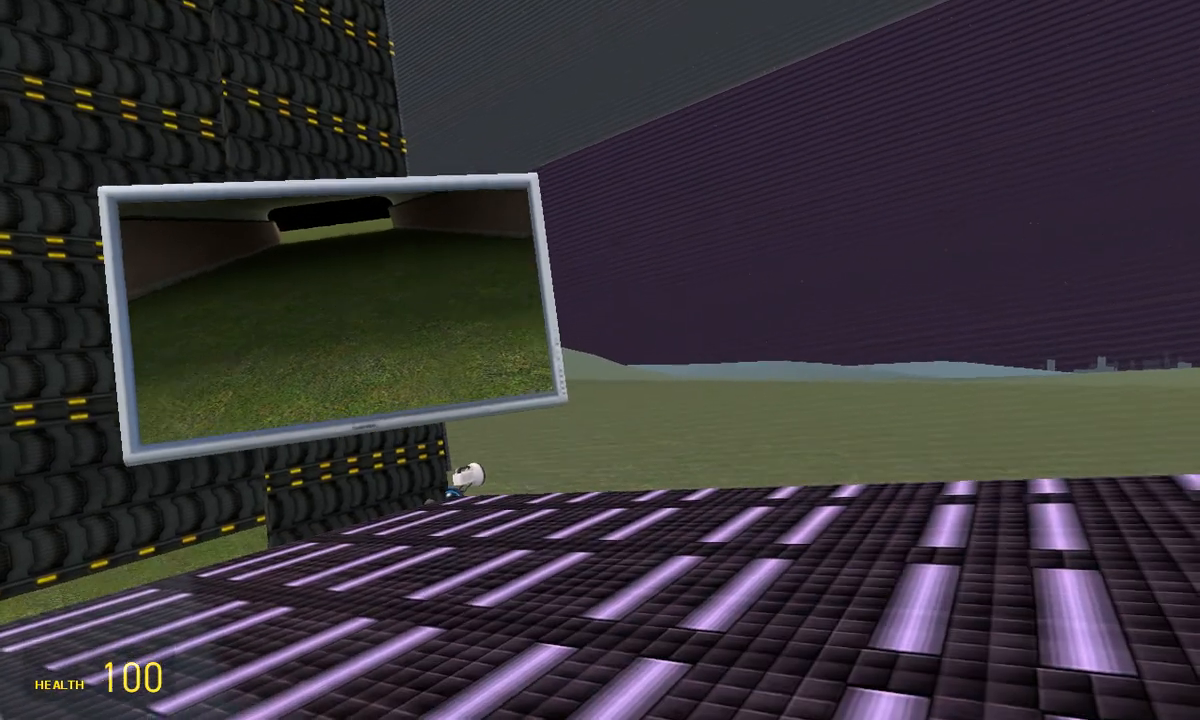
mouse_move(600, 360)
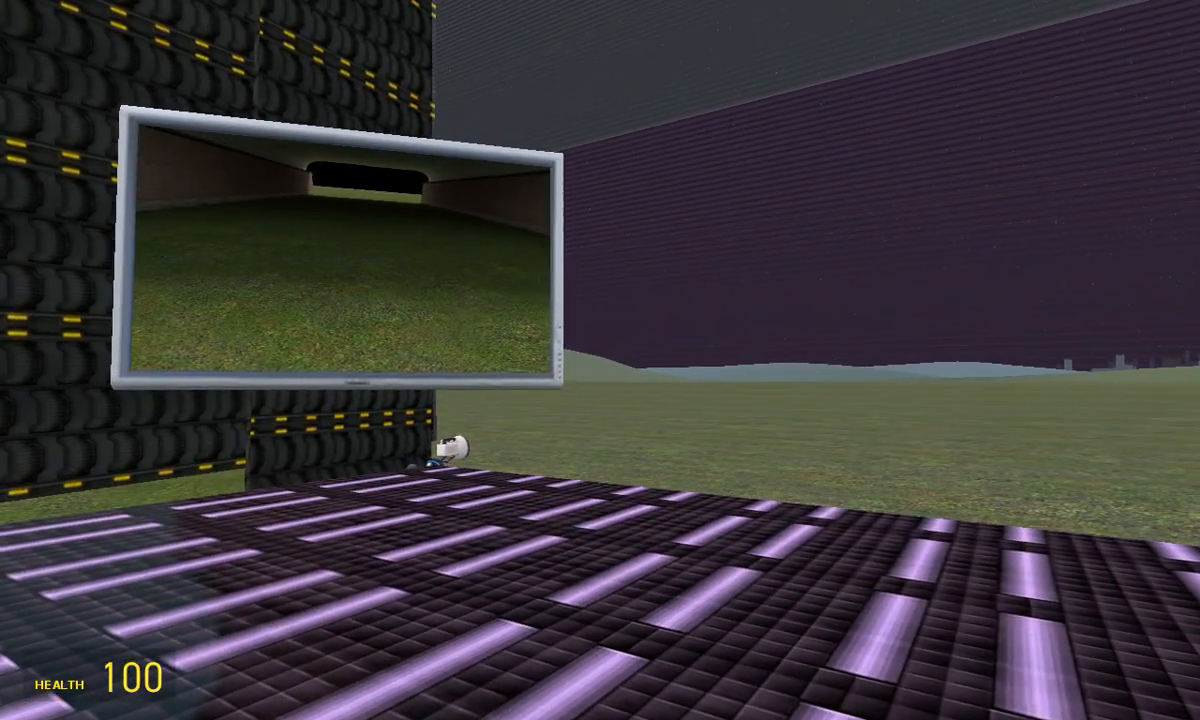
mouse_move(600, 360)
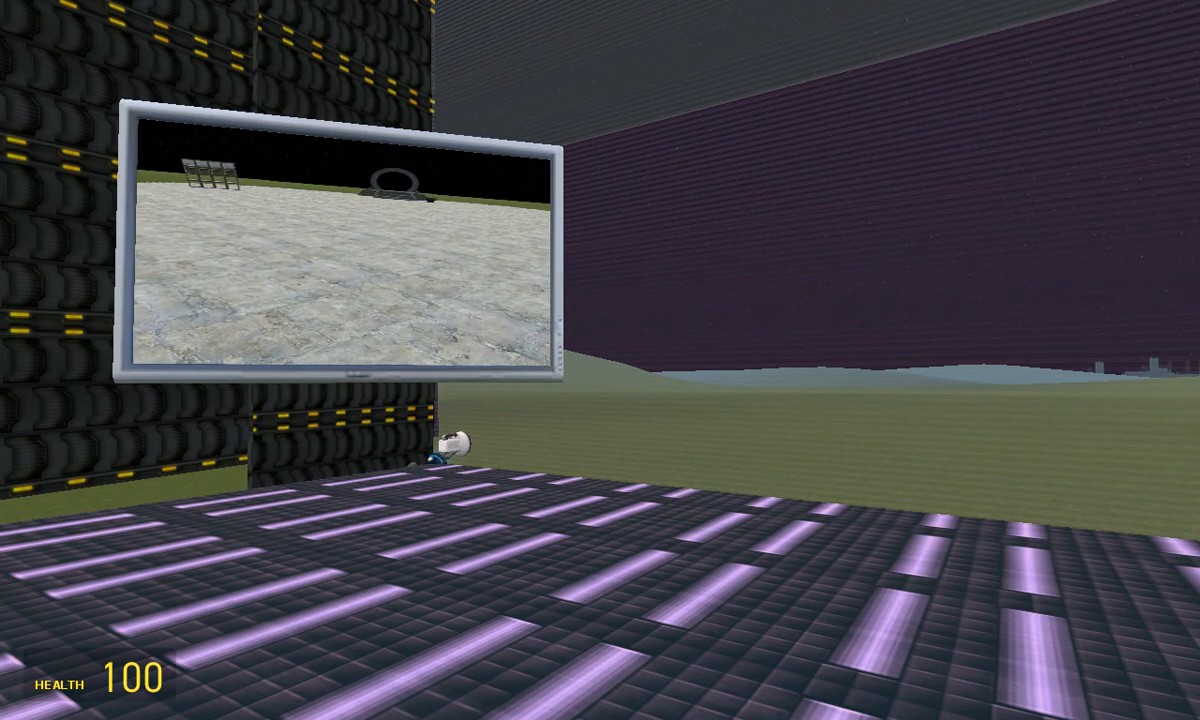
mouse_move(600, 360)
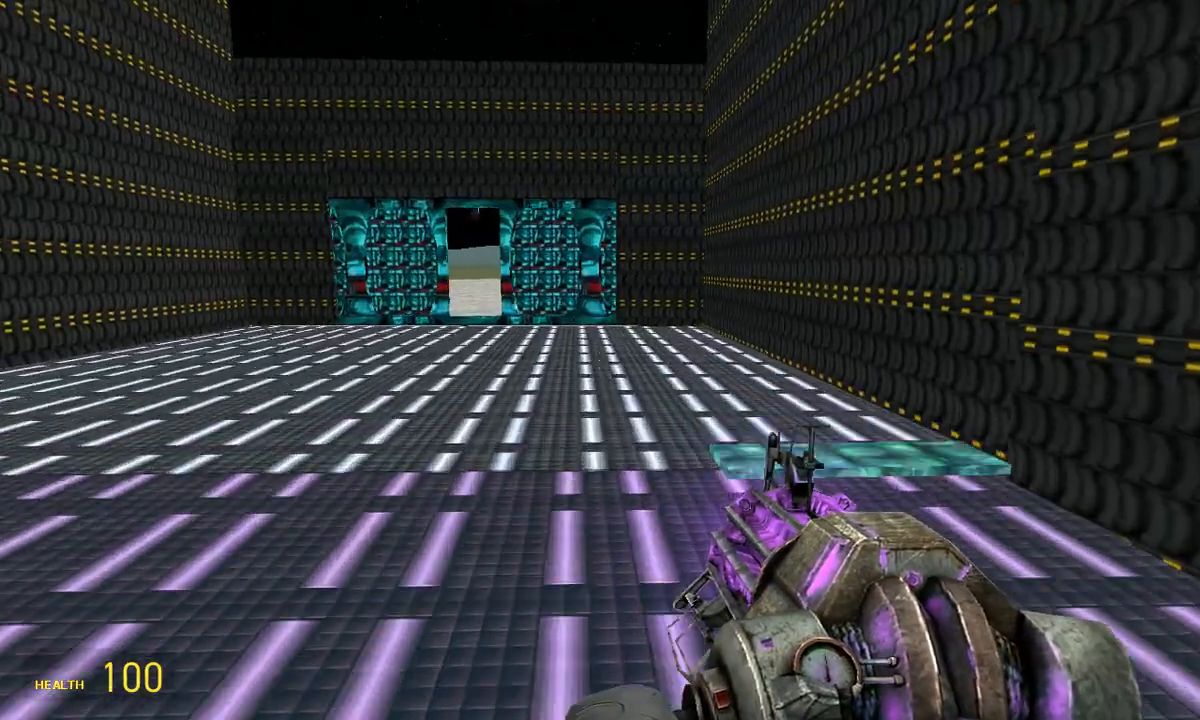
Walk outside to face the cyan-panelled doorway of the tire building.
key("w")
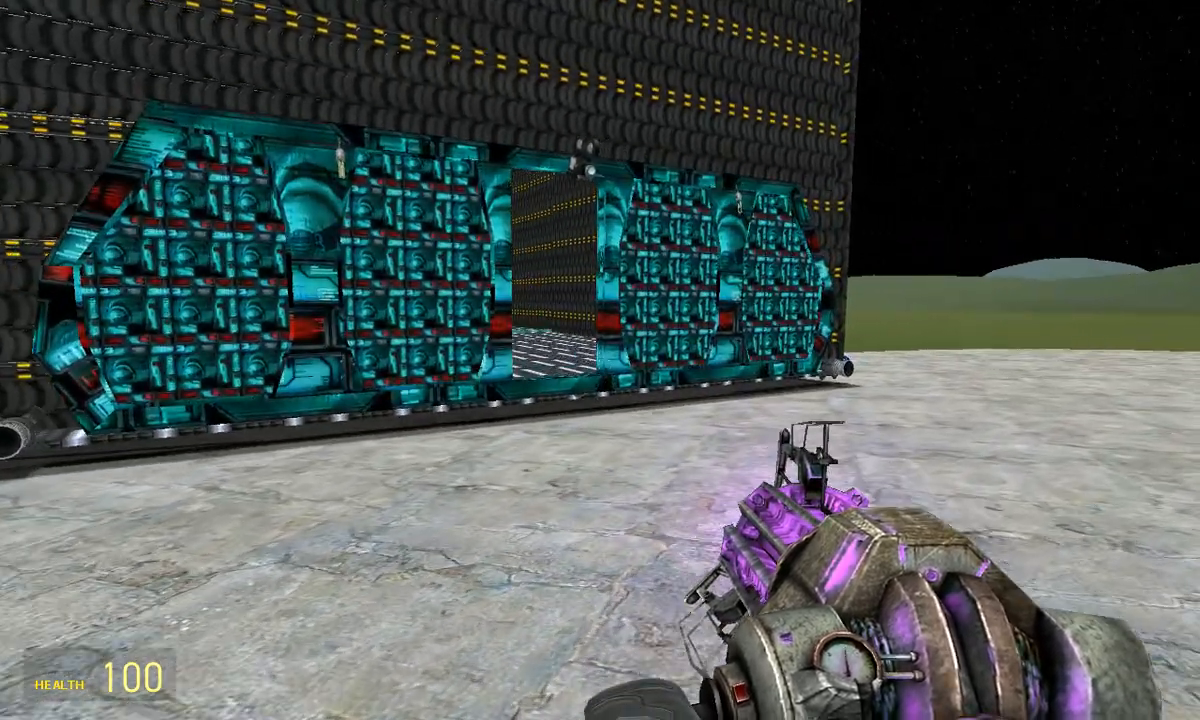
mouse_move(600, 360)
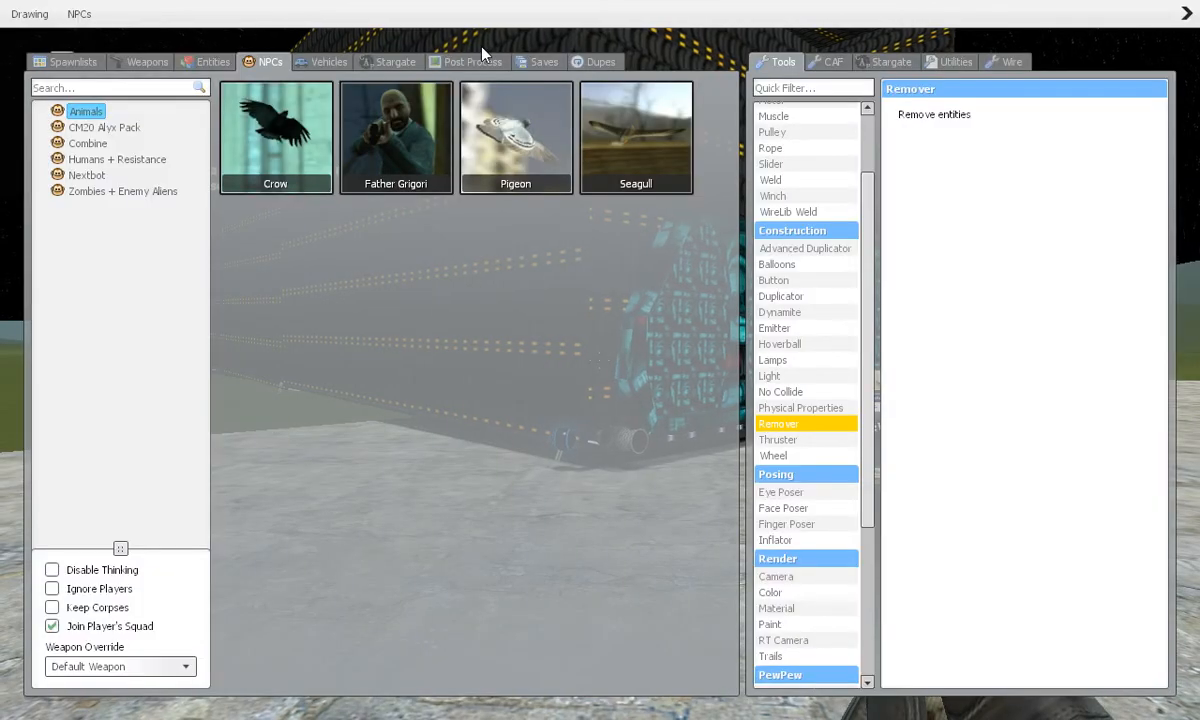
Open the Saves tab listing saved games for the flatgrass map.
left_click(538, 61)
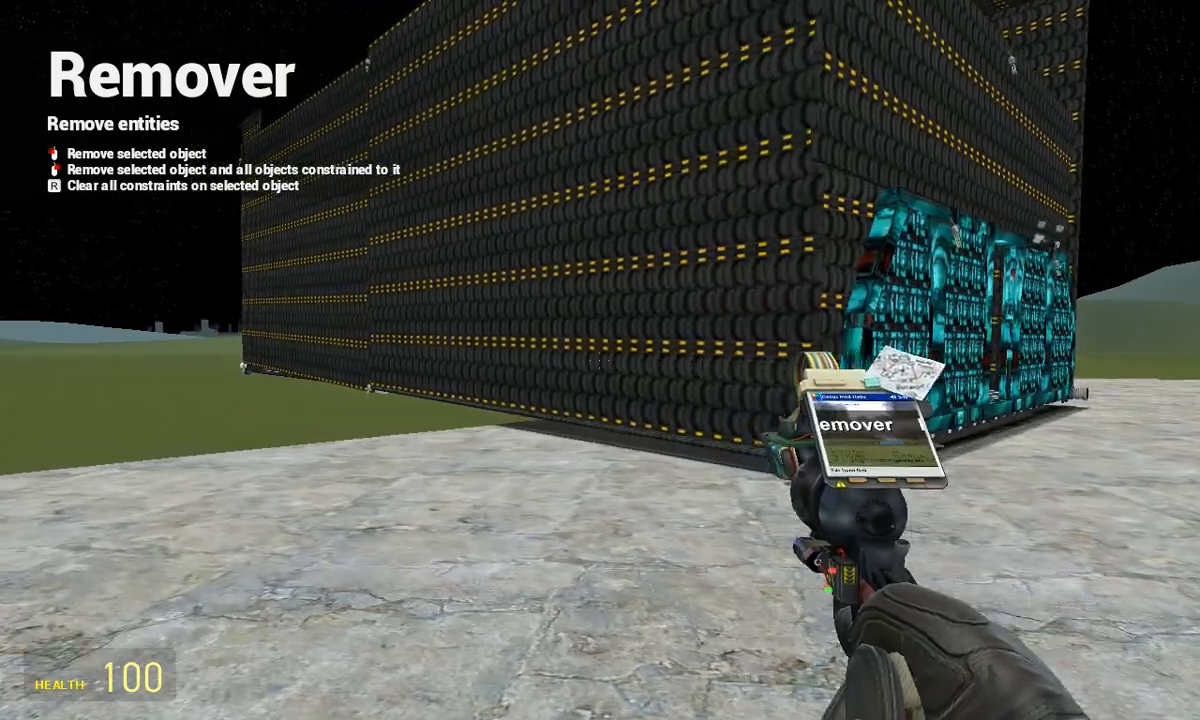
mouse_move(600, 360)
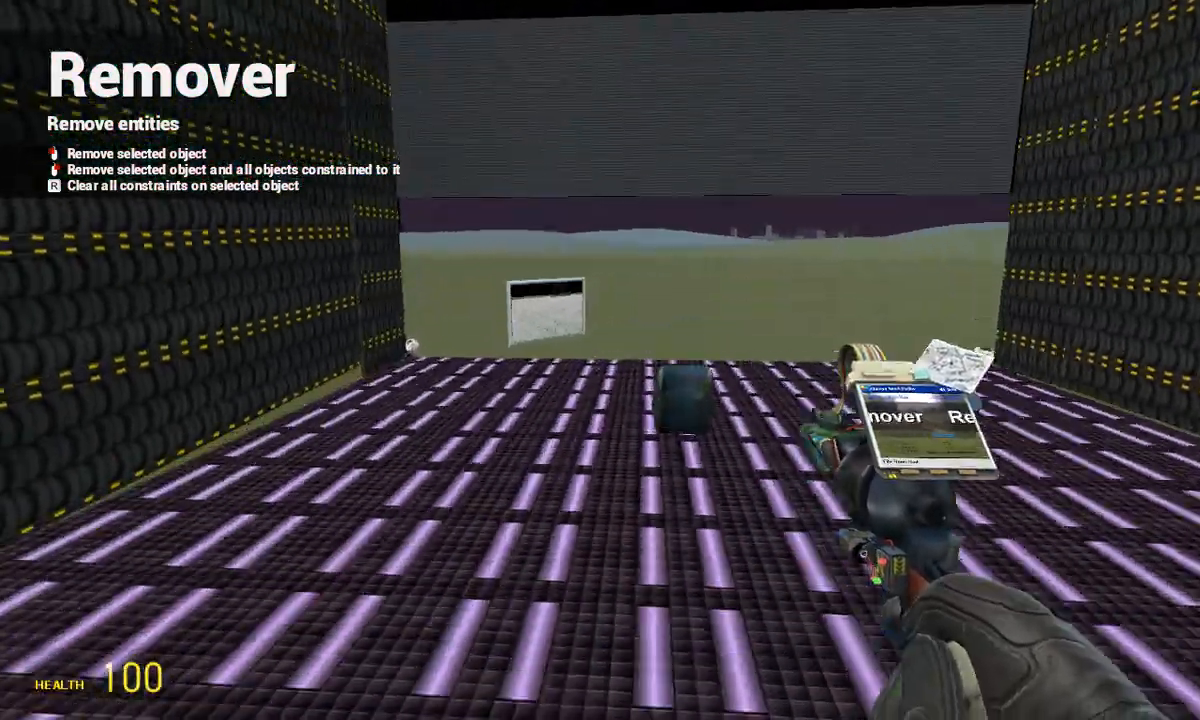
mouse_move(600, 360)
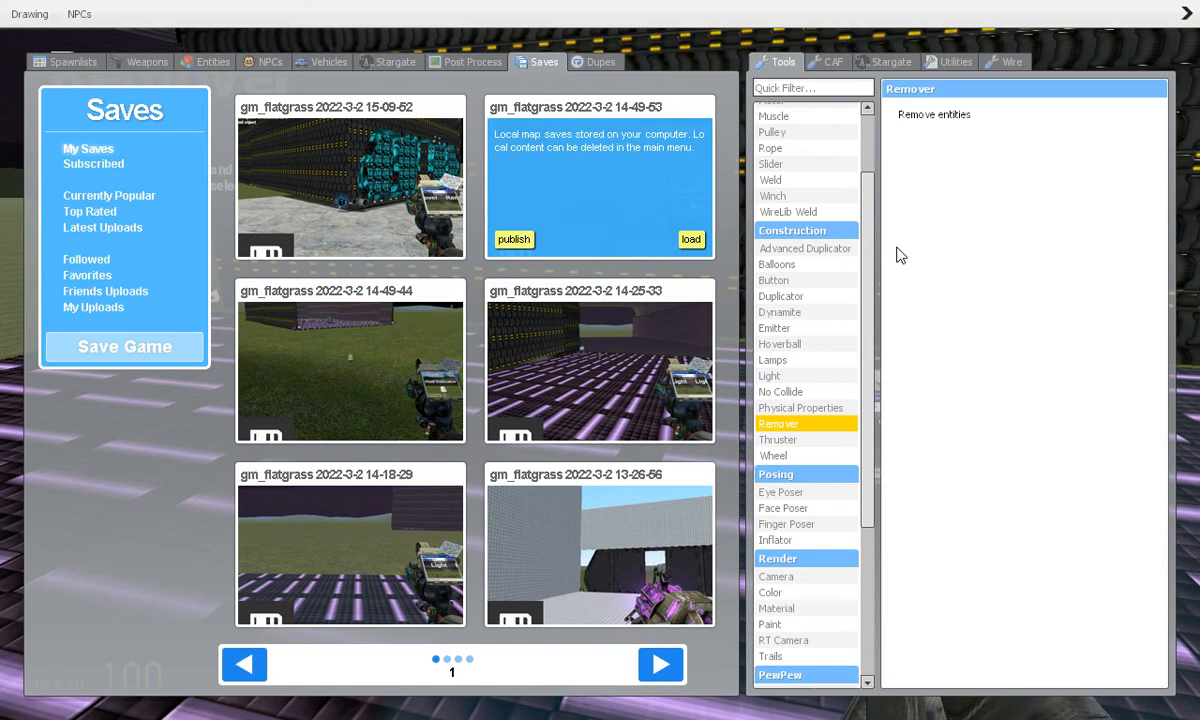
mouse_move(793, 340)
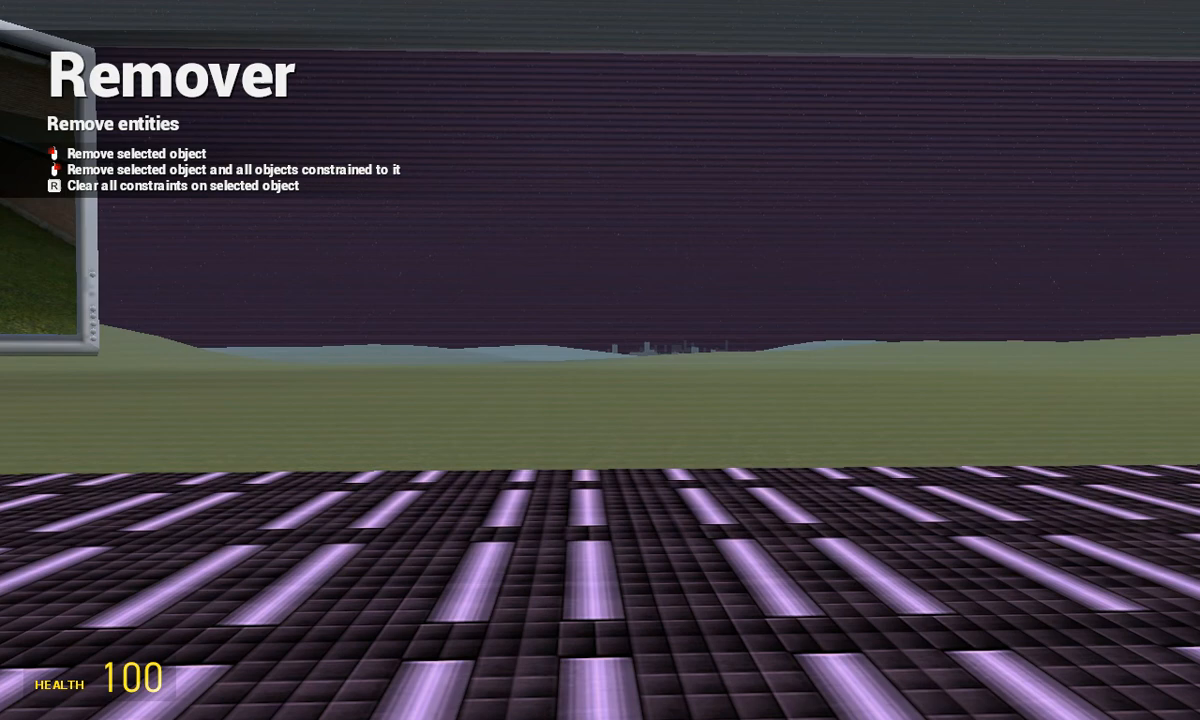
mouse_move(600, 360)
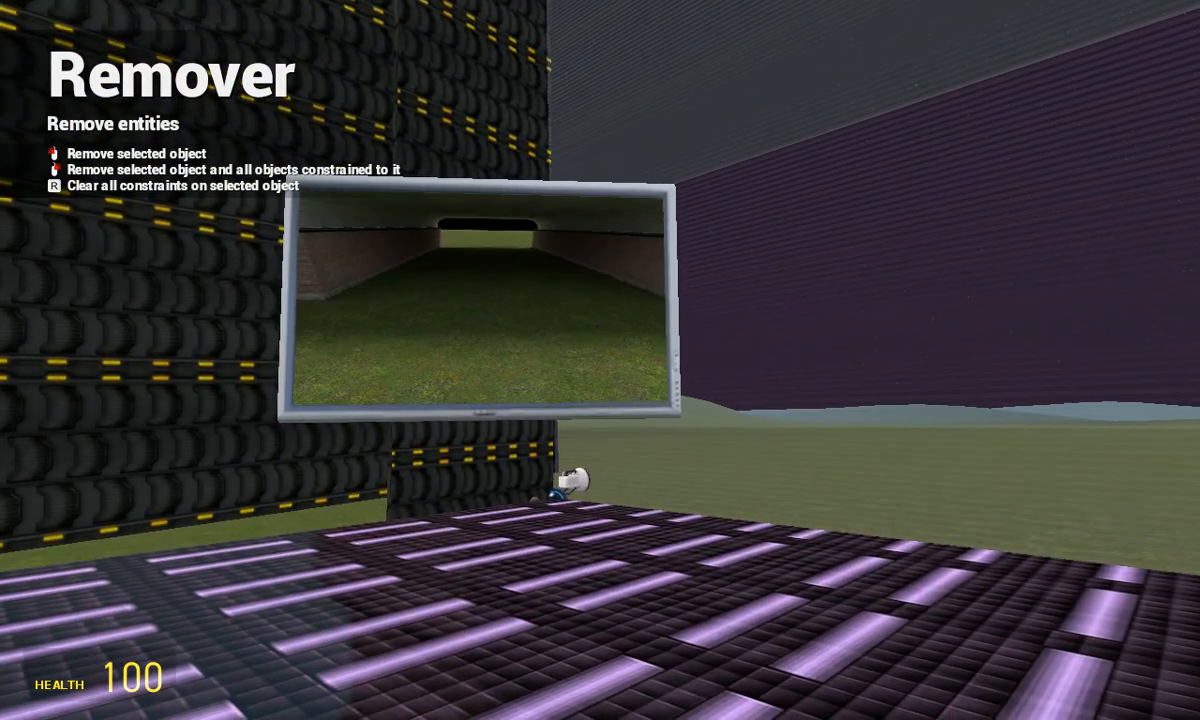
mouse_move(600, 360)
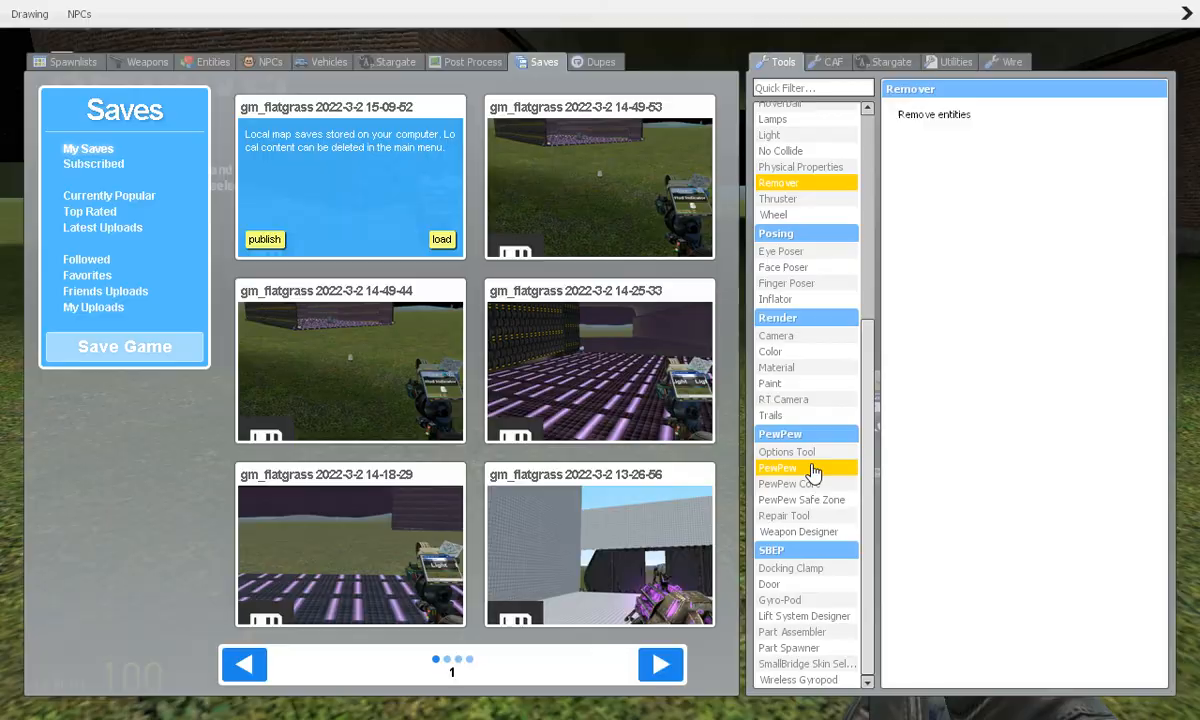
Pick the green launcher model in the PewPew tool and expand the rockets category.
left_click(779, 467)
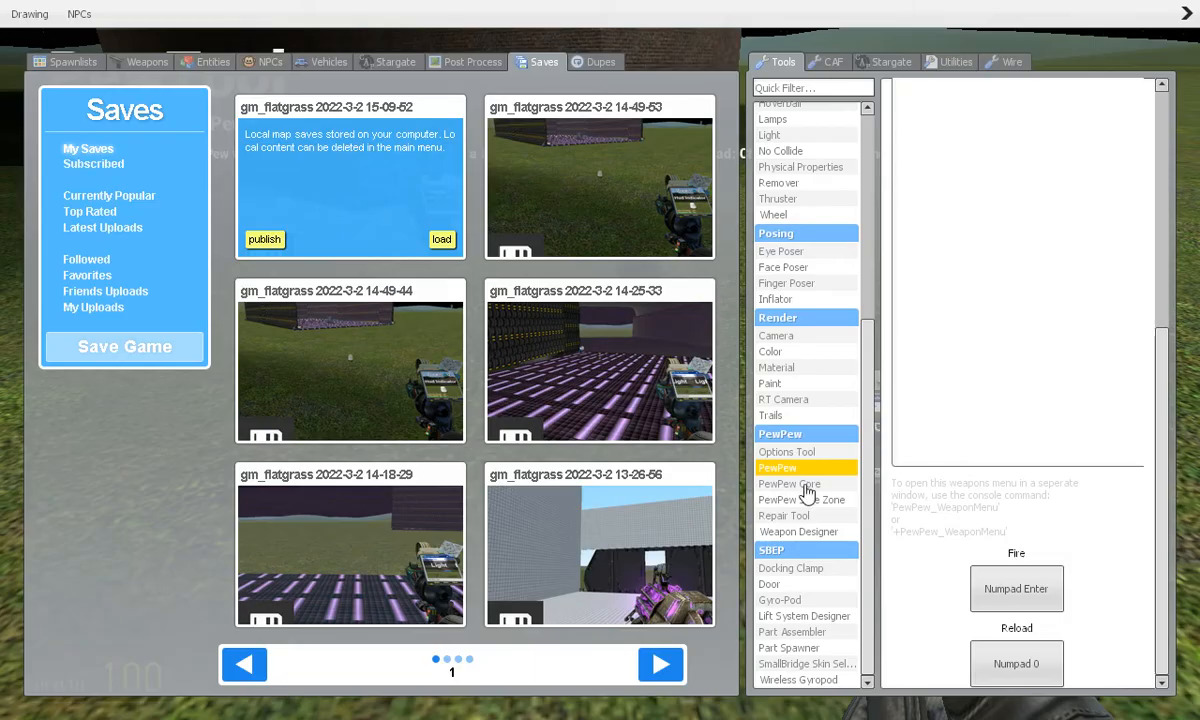
left_click(789, 483)
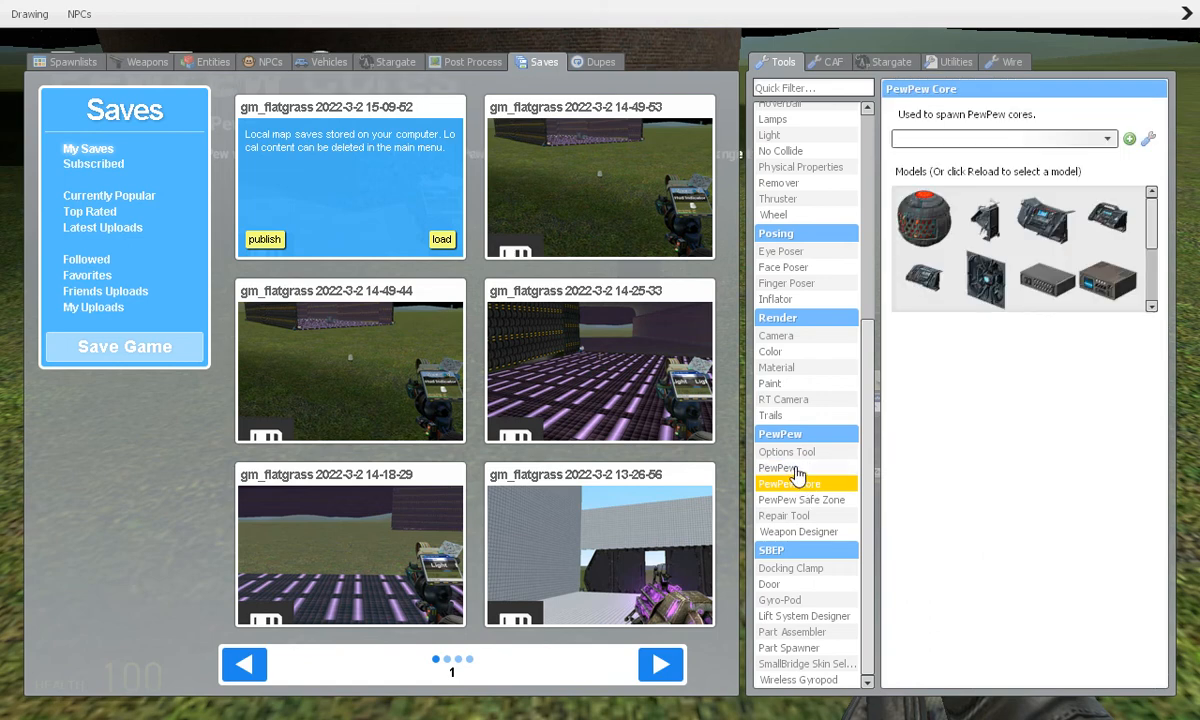
left_click(780, 467)
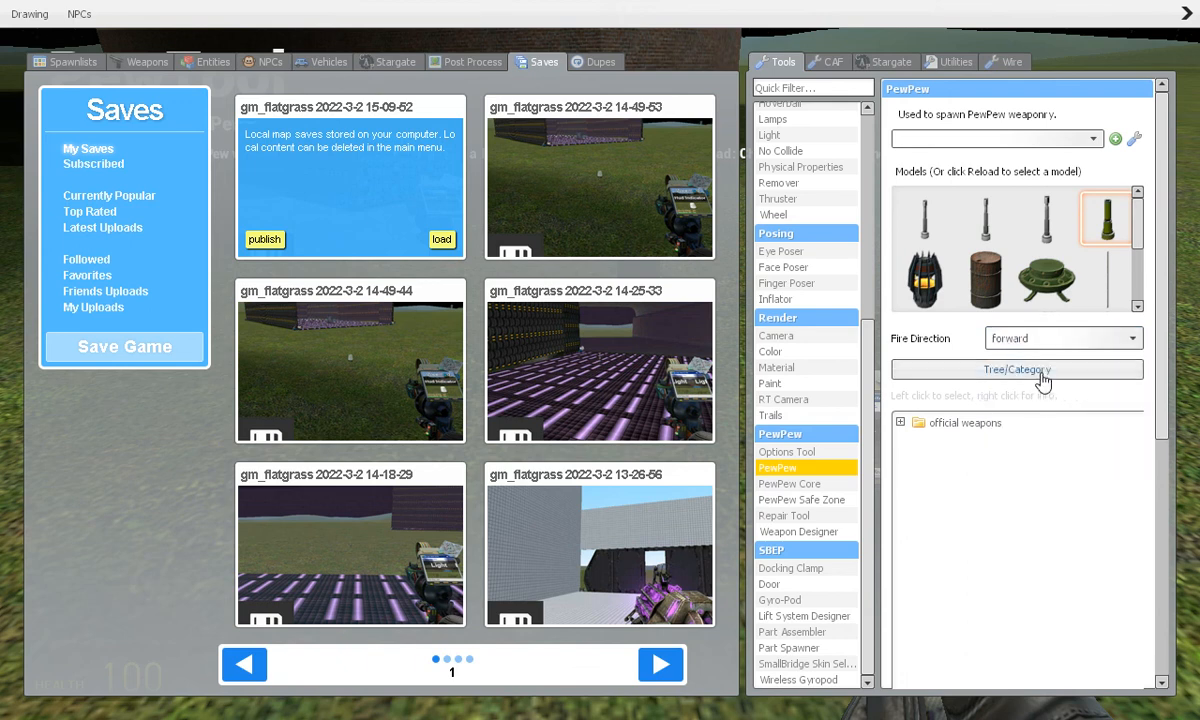
left_click(900, 422)
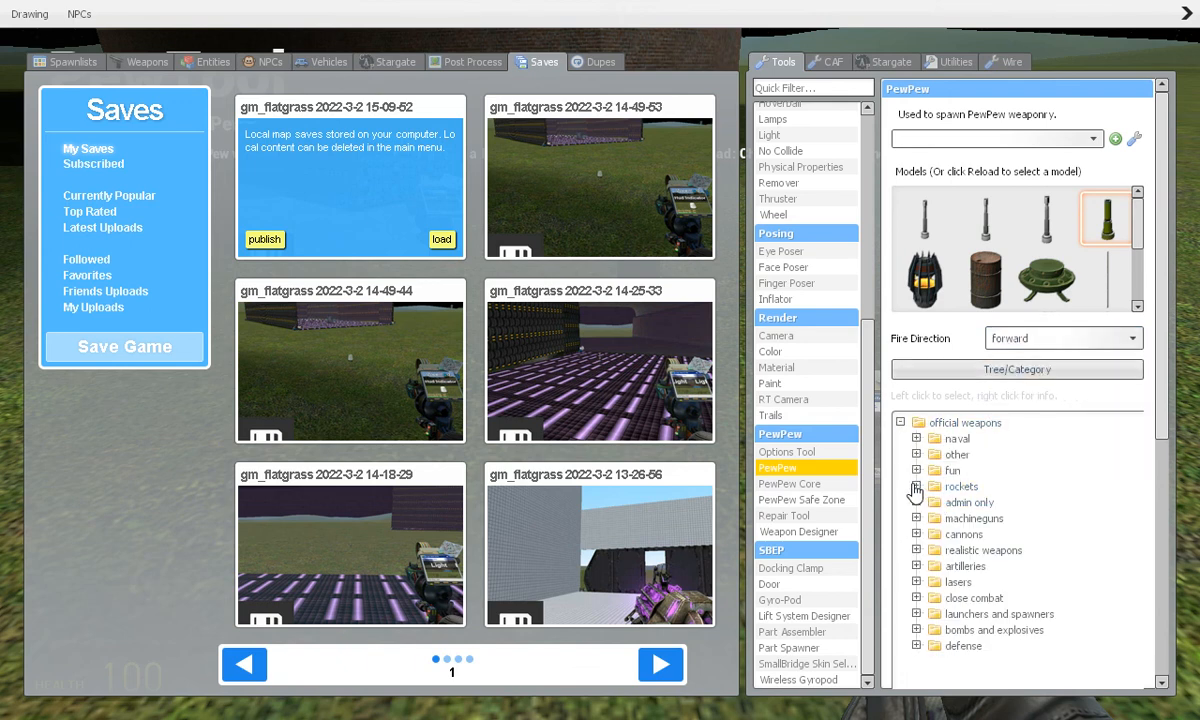
left_click(916, 438)
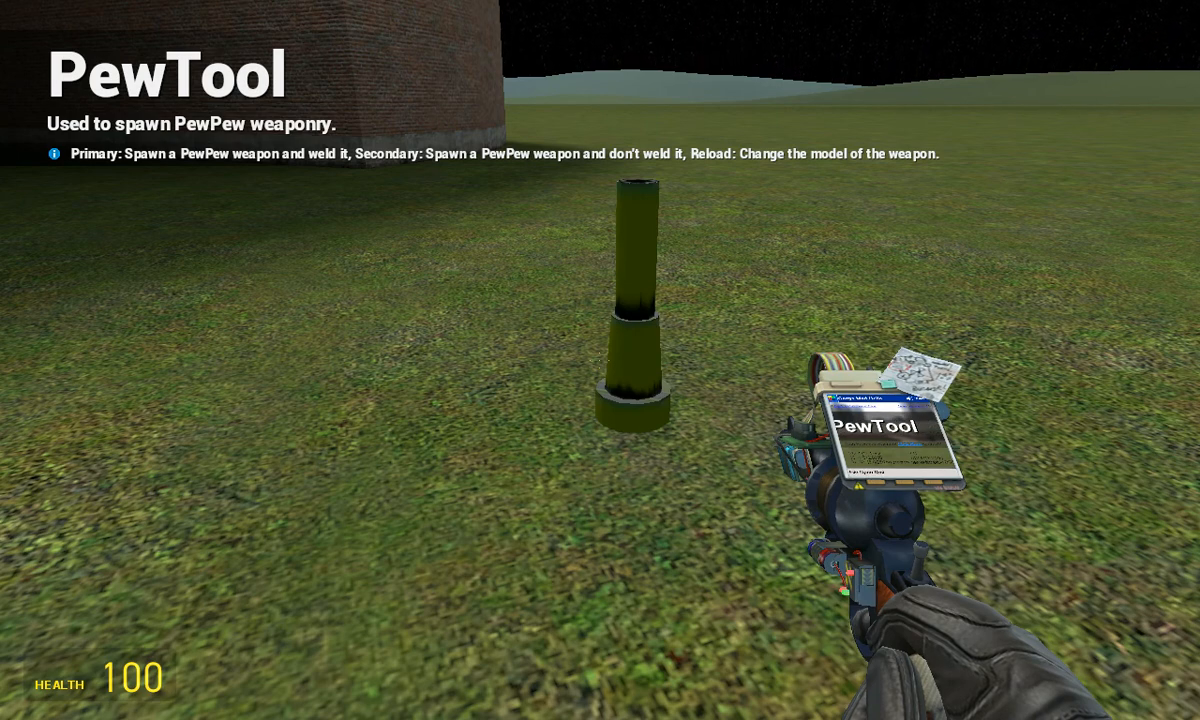
mouse_move(600, 360)
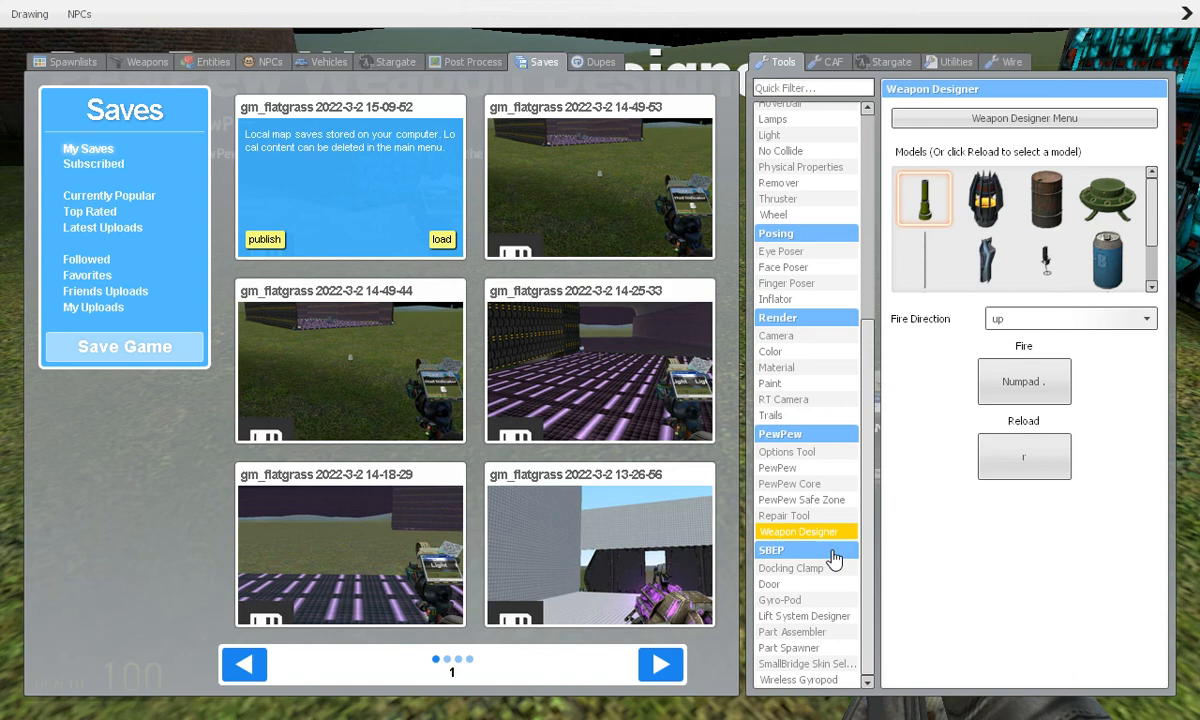
Read the SBEP Docking Clamp and Gyro-Pod tool instructions.
left_click(792, 568)
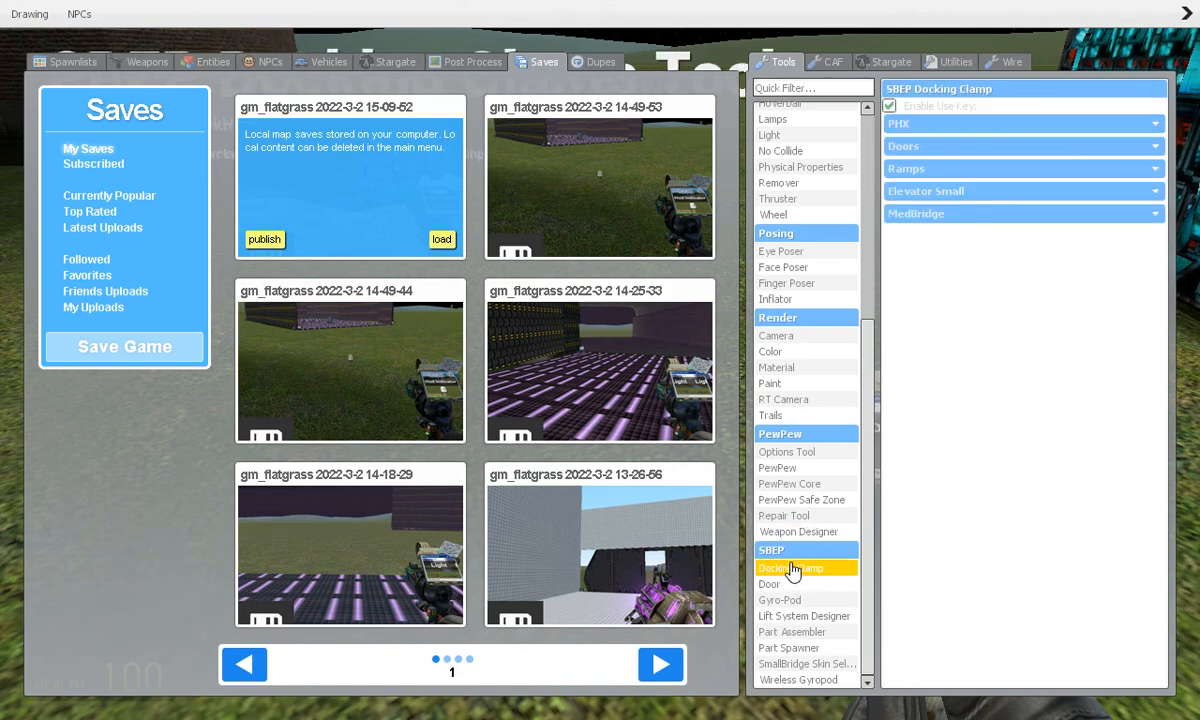
mouse_move(790, 603)
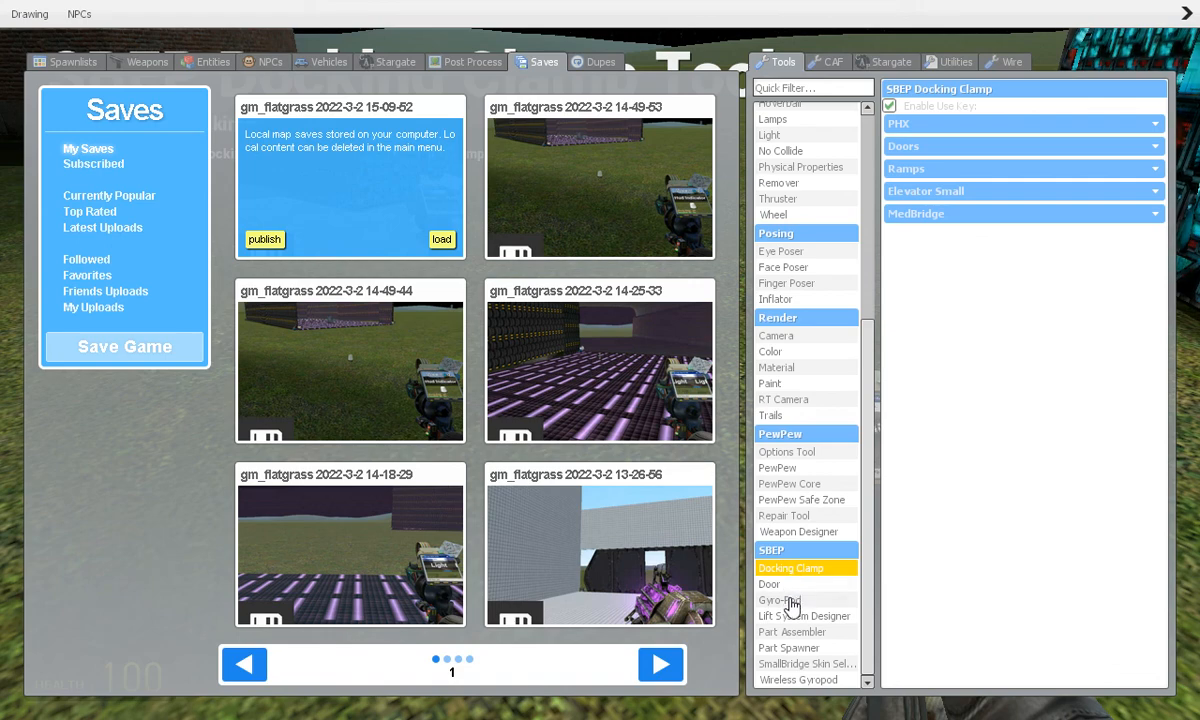
left_click(782, 599)
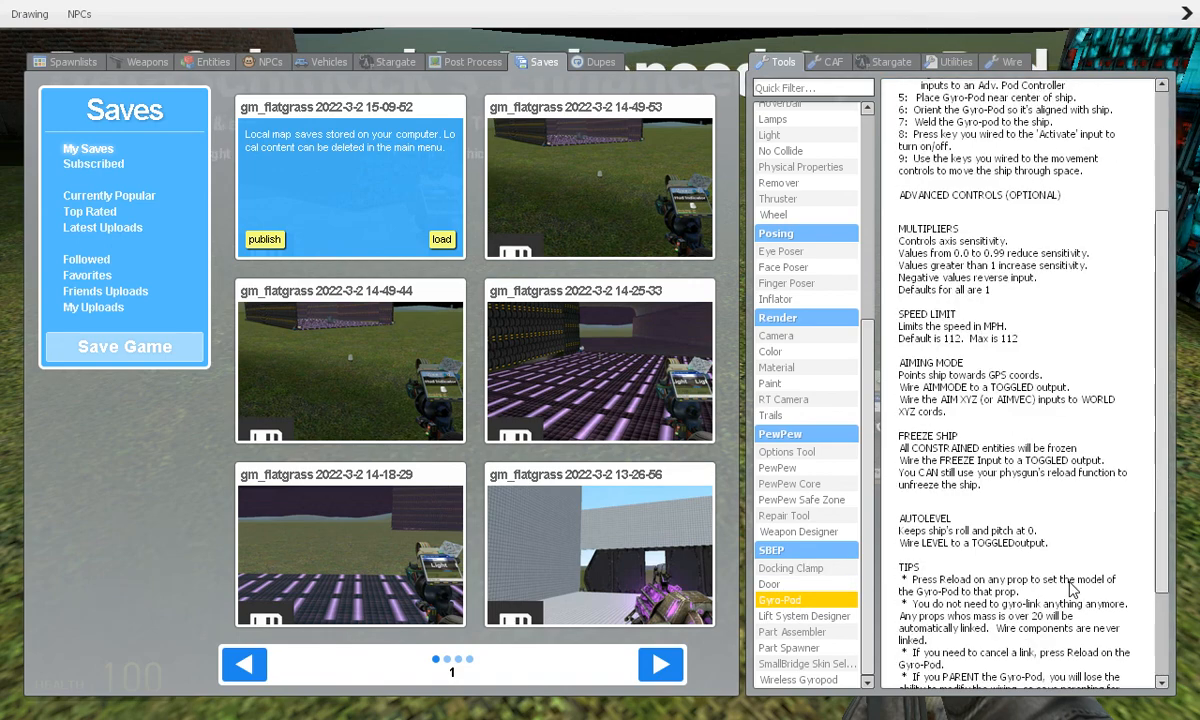
scroll("down", 3)
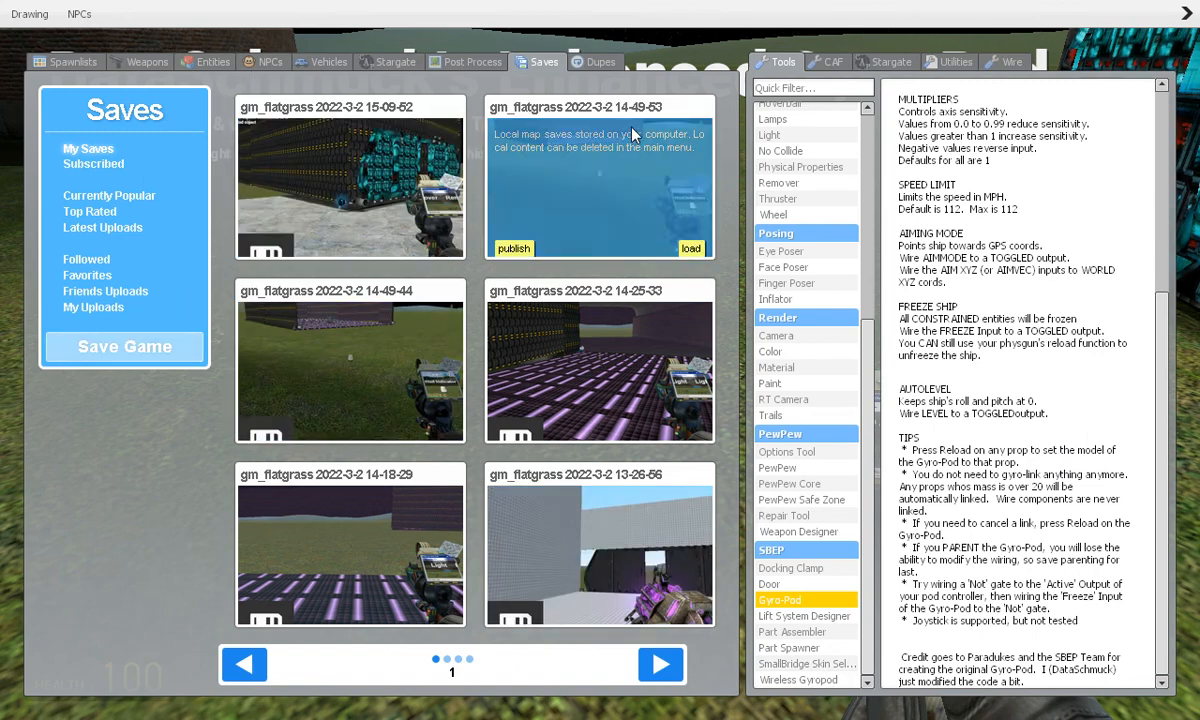
Equip the Half-Life 2 9mm pistol from the weapons list, then show Wiremod weapons.
left_click(827, 61)
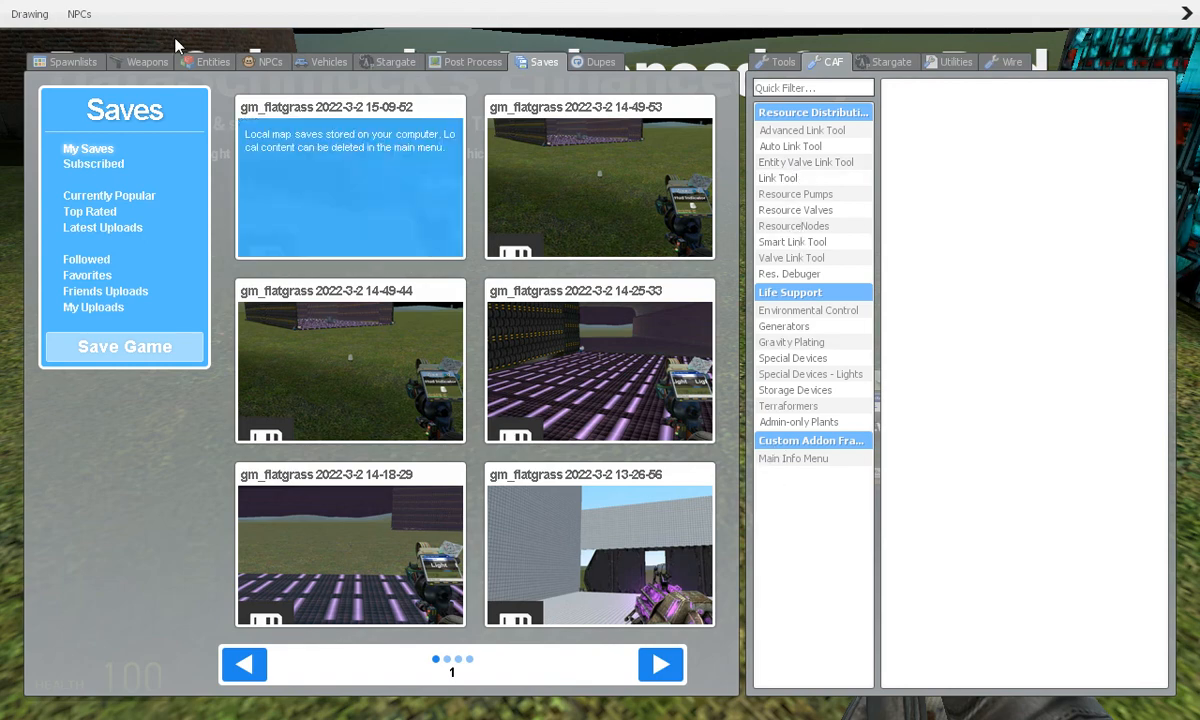
left_click(147, 61)
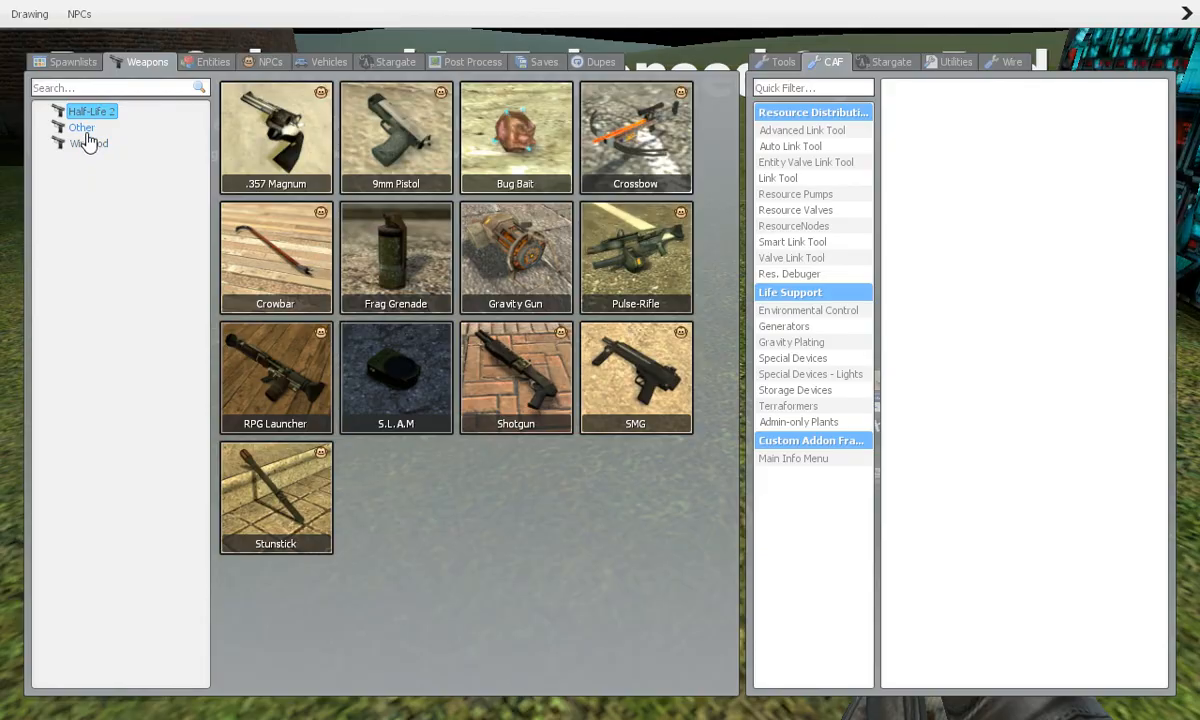
left_click(88, 143)
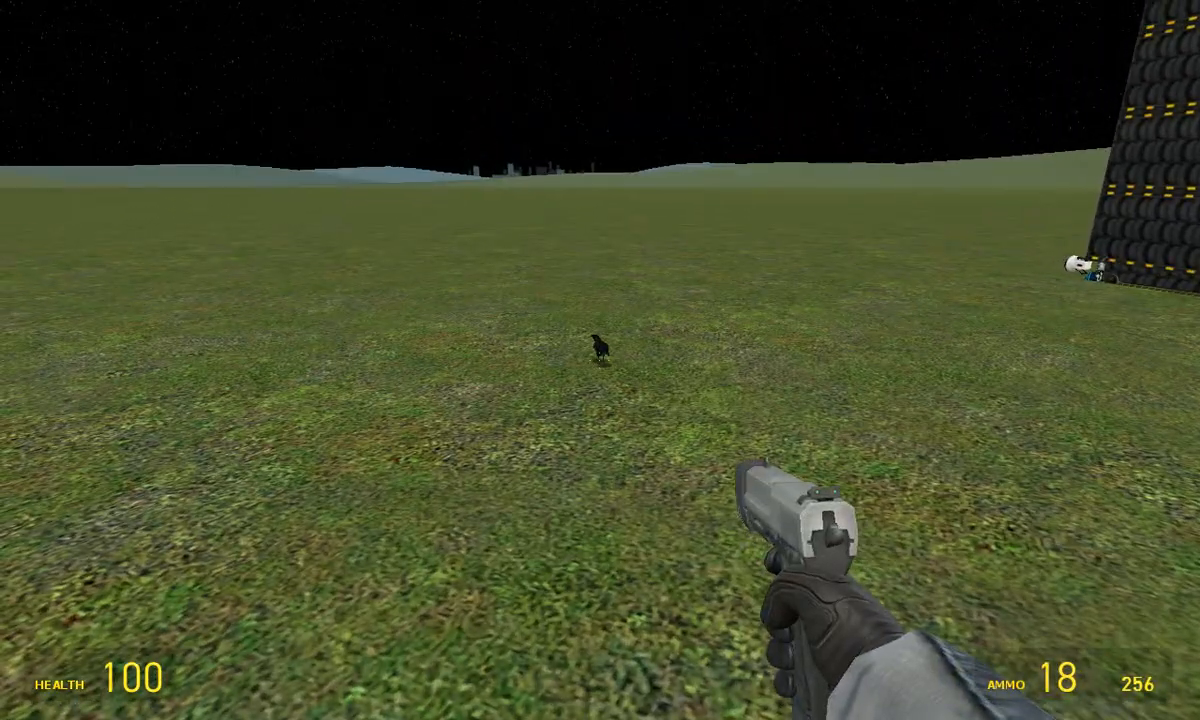
left_click(600, 360)
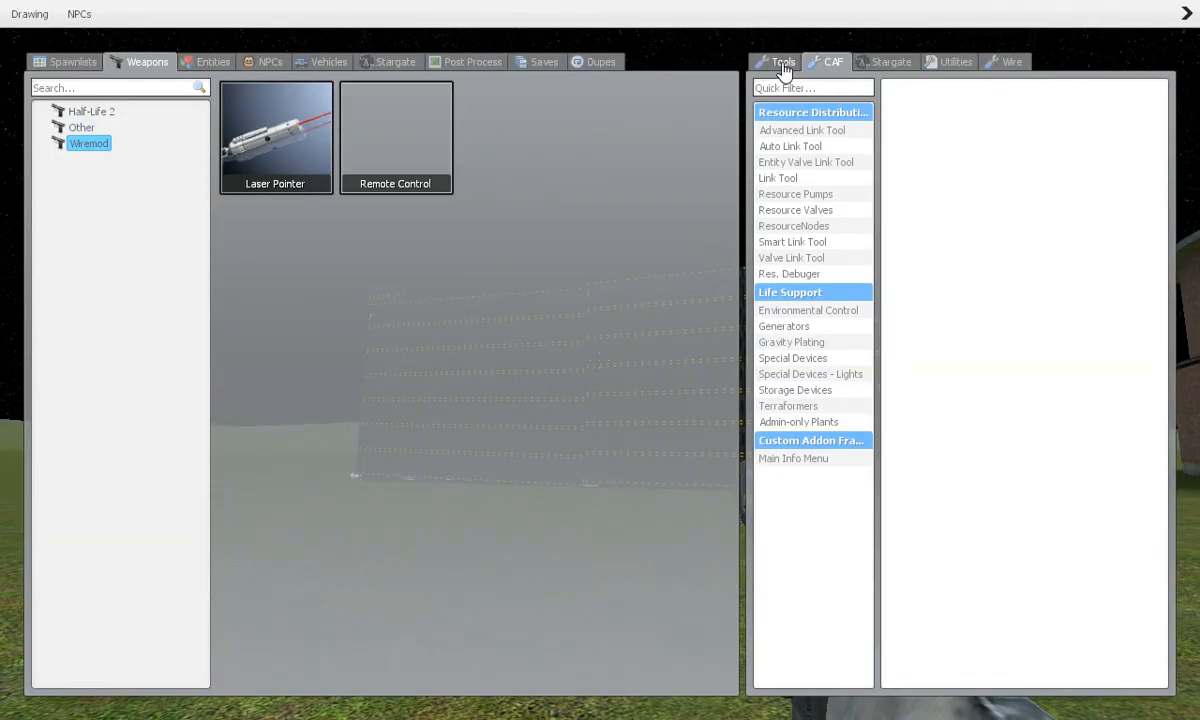
Place an RT camera on the soldier with its feed shown on the HUD.
left_click(784, 399)
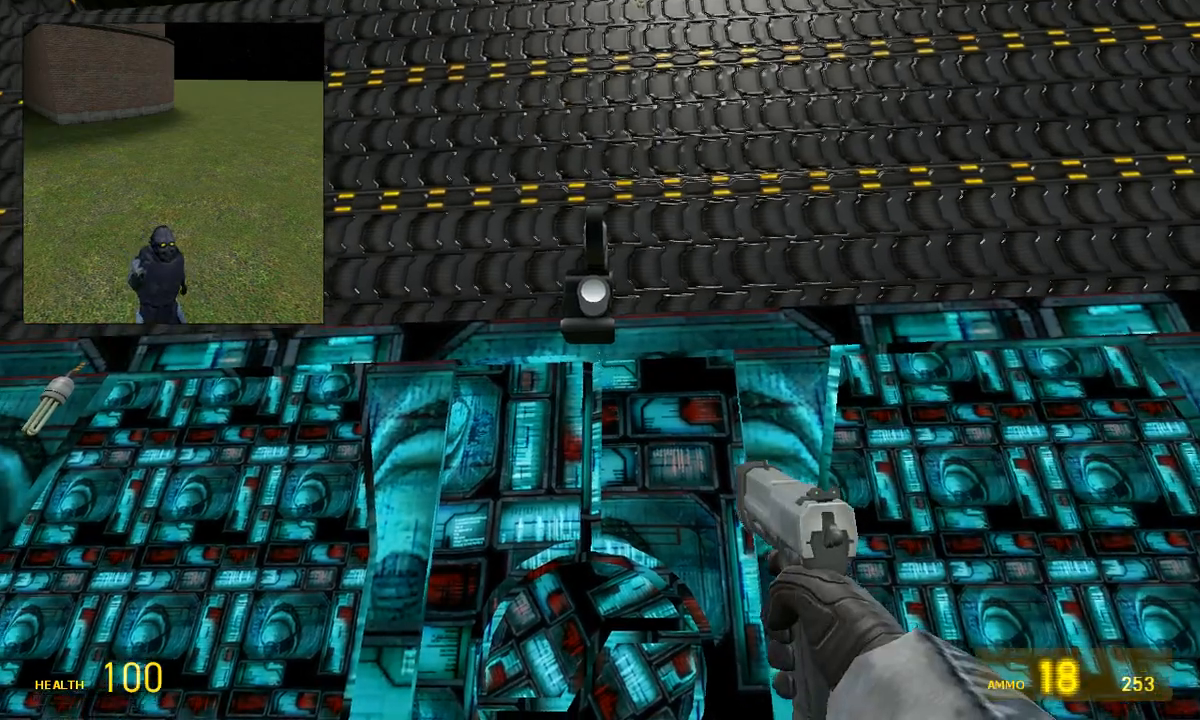
left_click(600, 360)
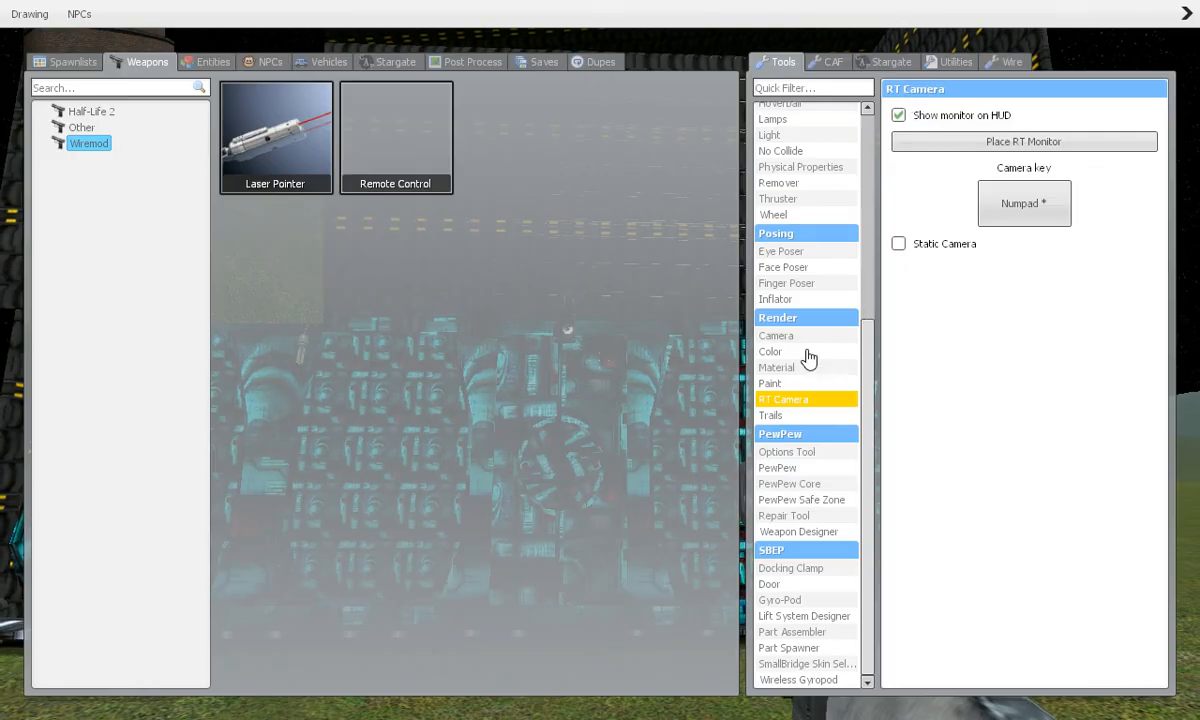
mouse_move(800, 90)
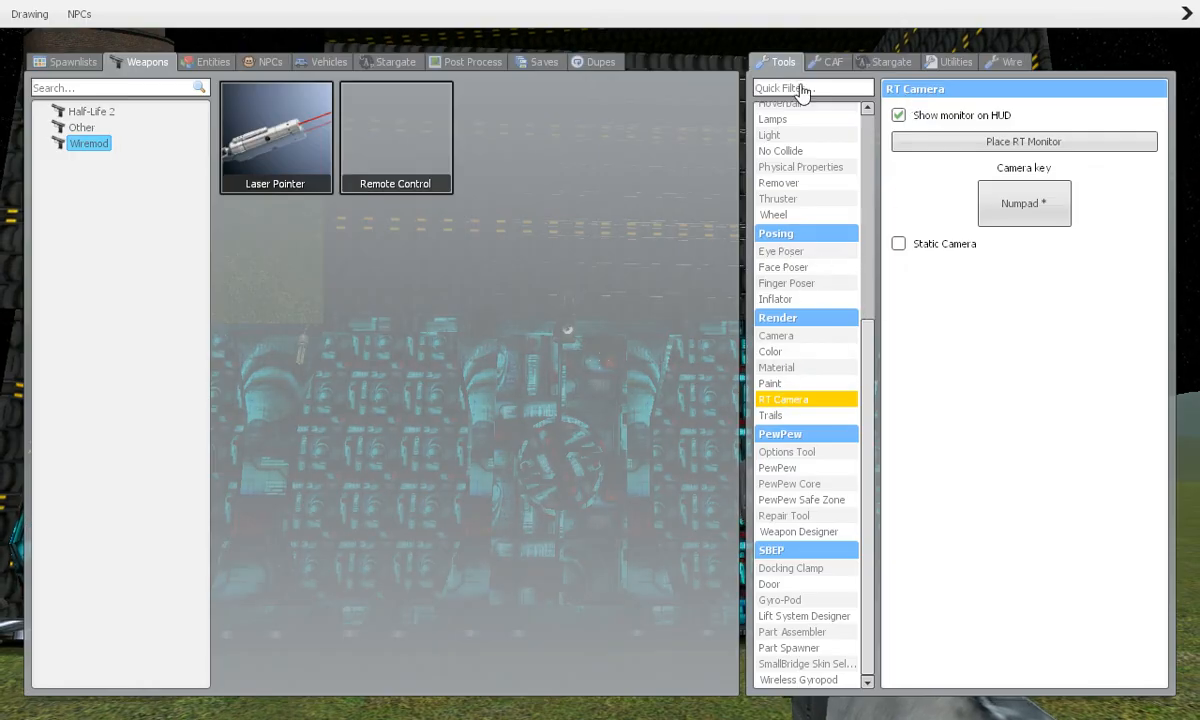
Rebind the Light tool's toggle key from Numpad 9 to Numpad /, then return to RT Camera.
scroll("up", 3)
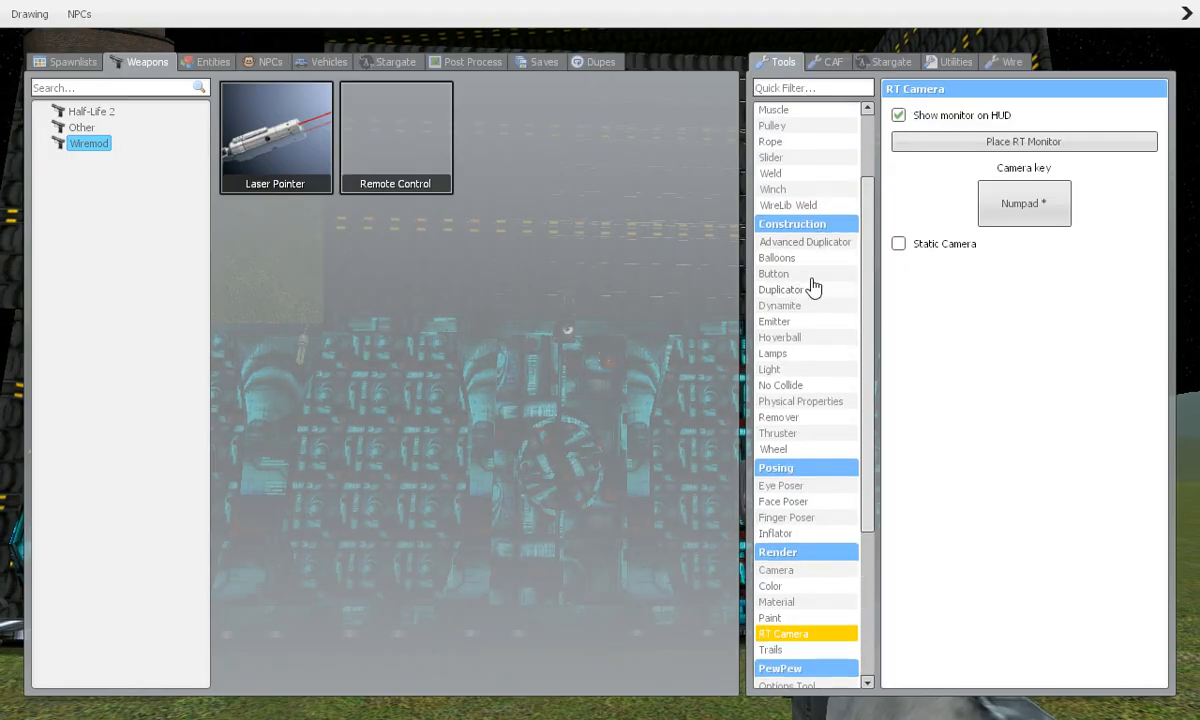
left_click(769, 369)
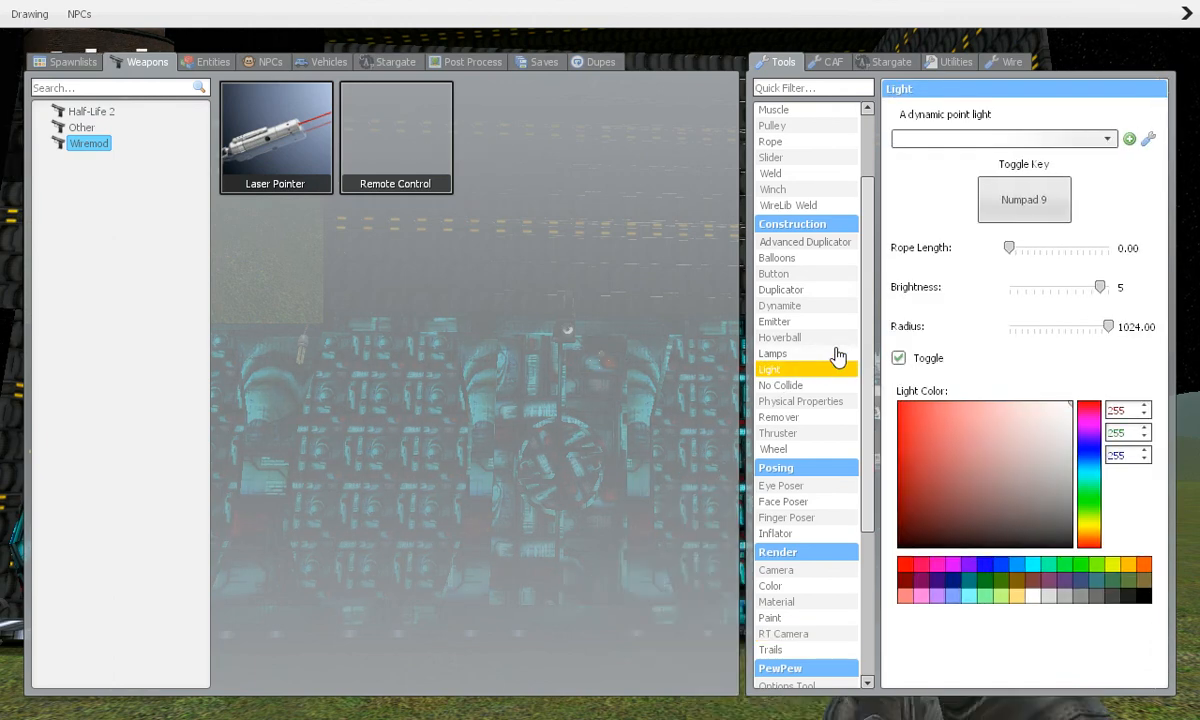
mouse_move(828, 375)
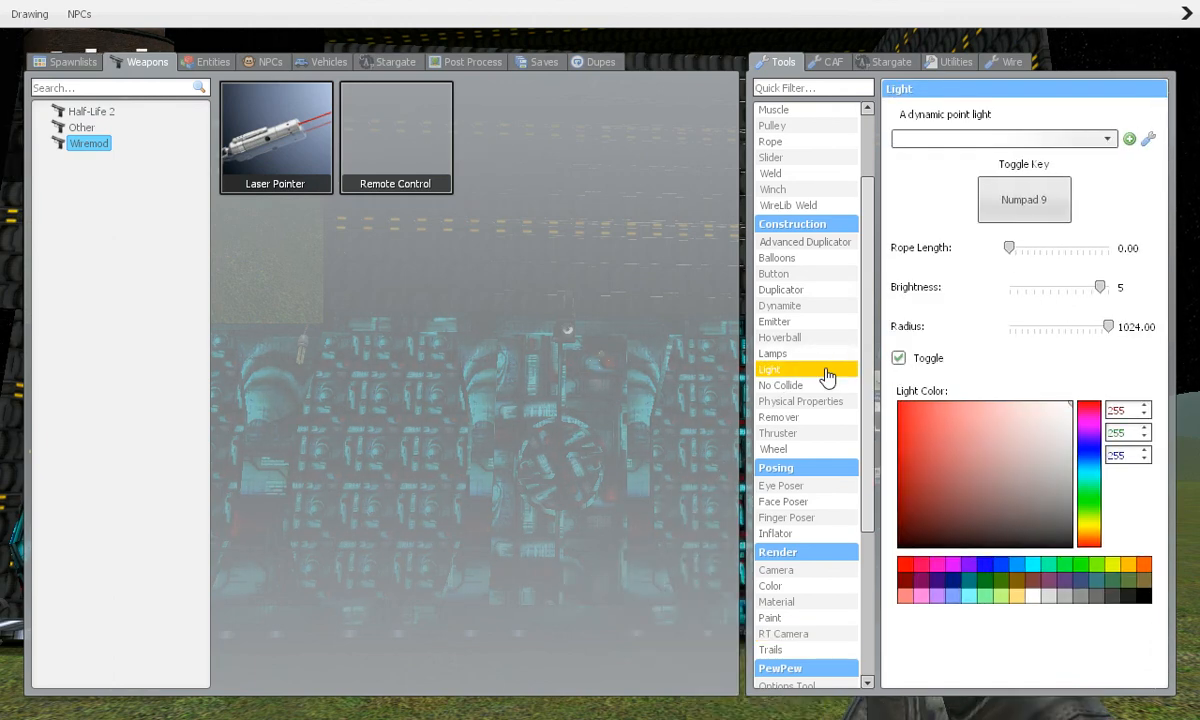
left_click(1024, 199)
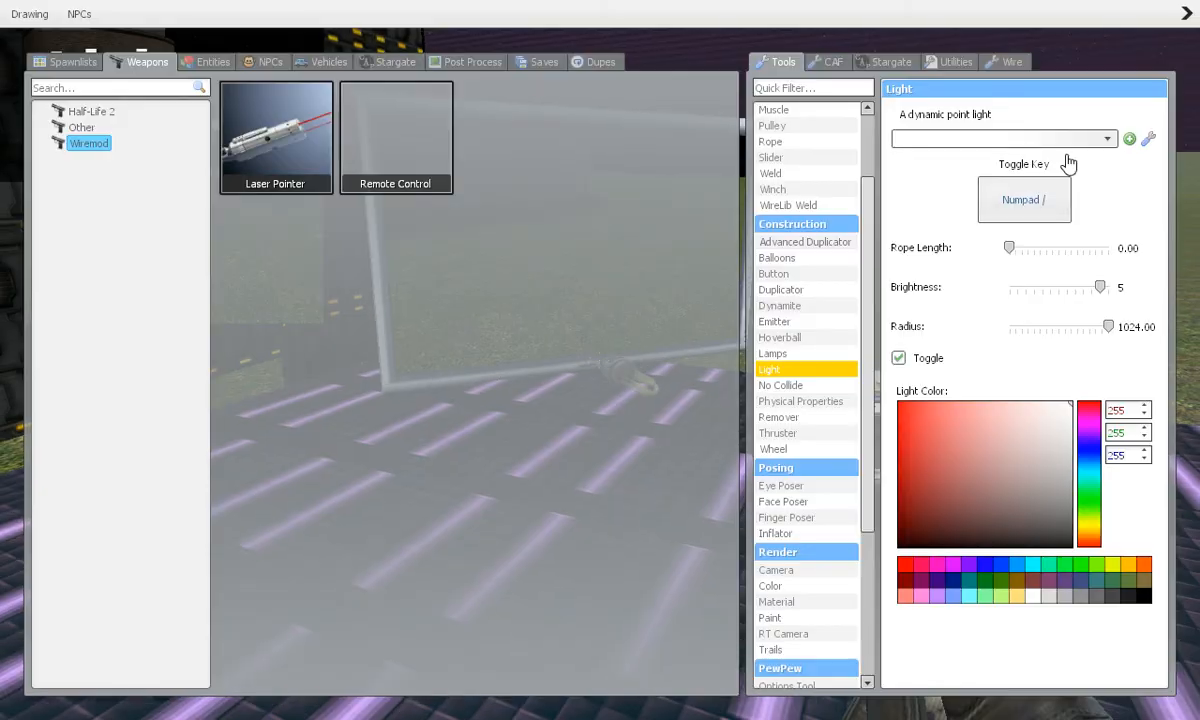
mouse_move(795, 520)
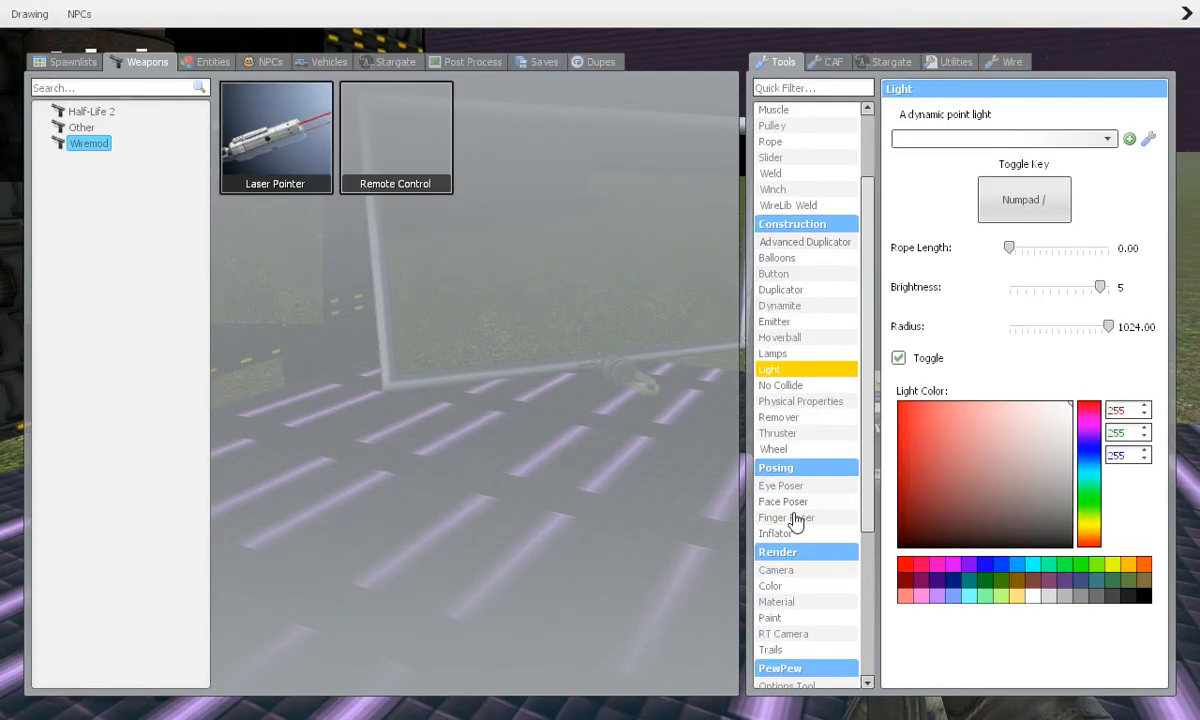
left_click(784, 633)
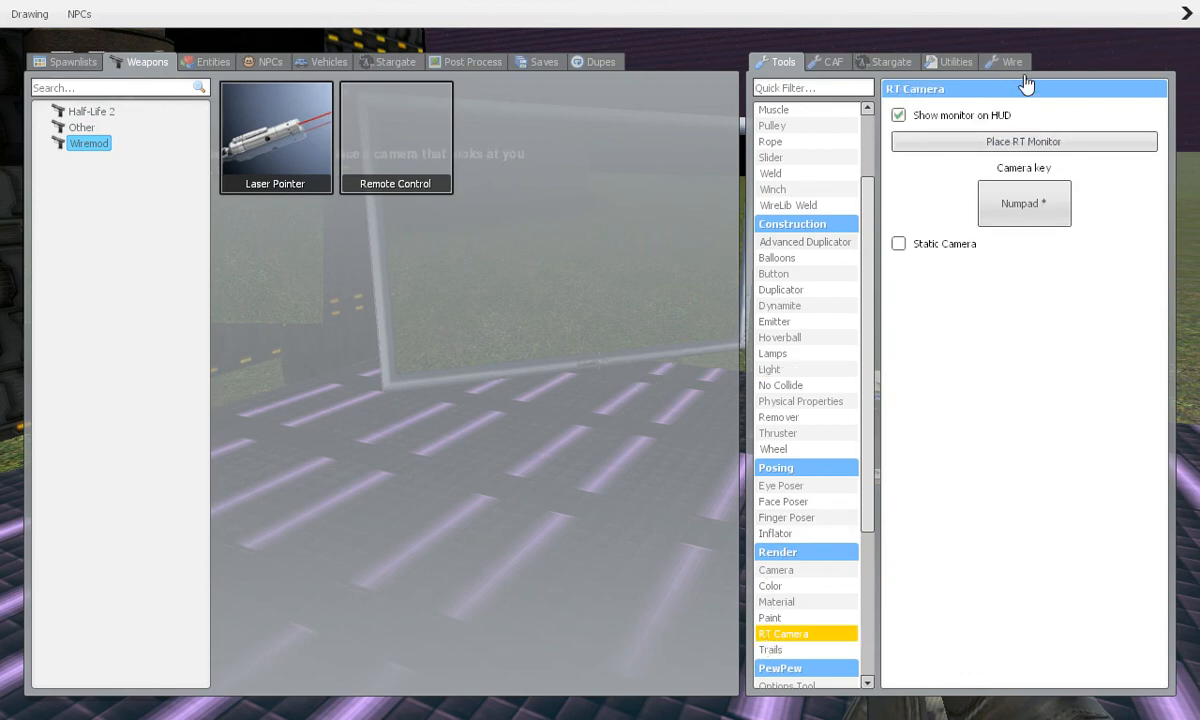
Close the spawn menu with the RT Camera tool equipped, facing the monitor frame on the grass.
left_click(898, 114)
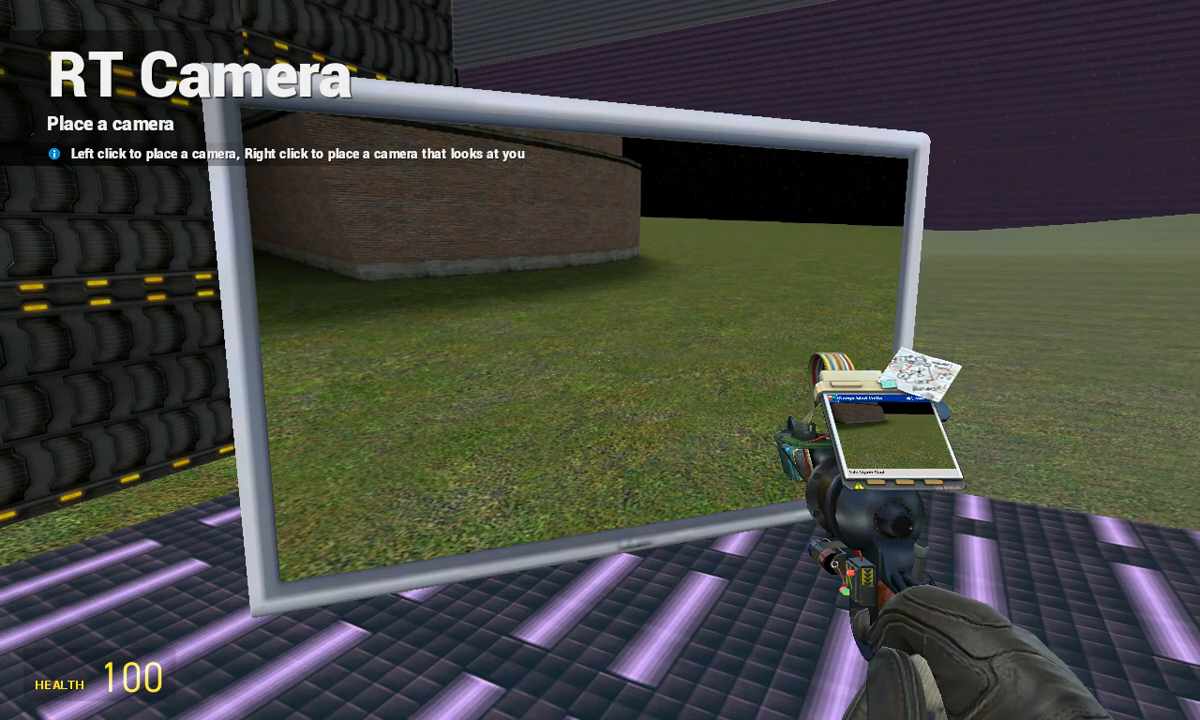
mouse_move(600, 360)
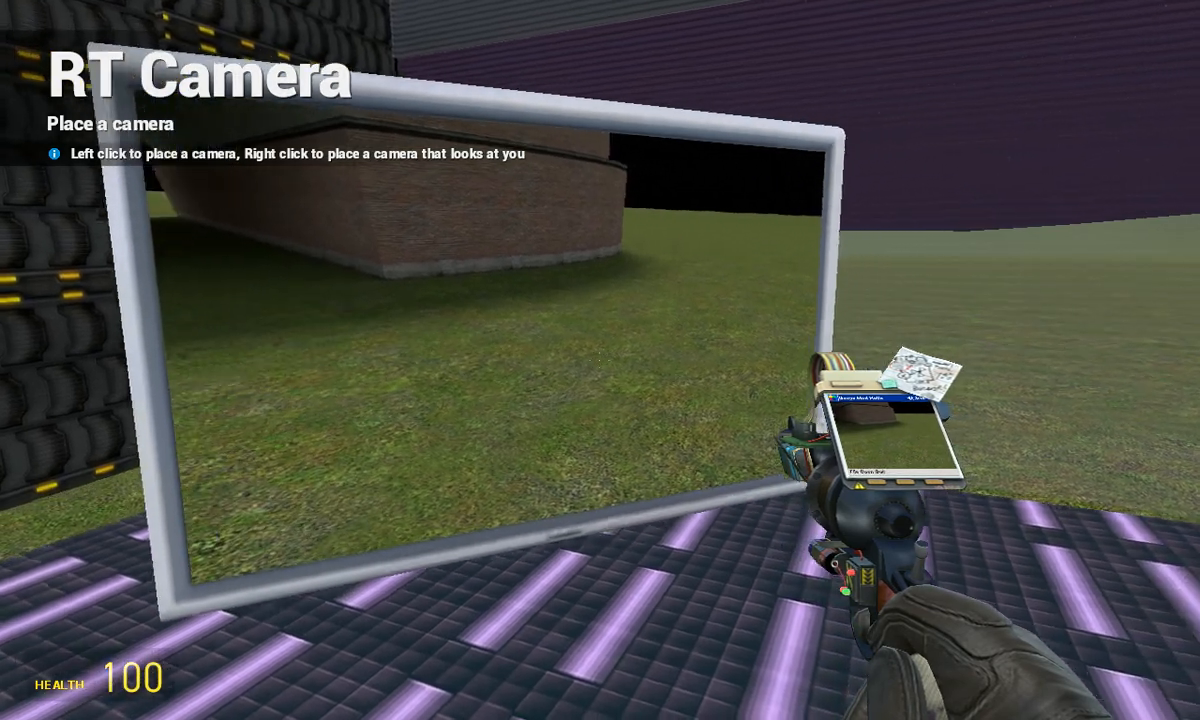
mouse_move(600, 360)
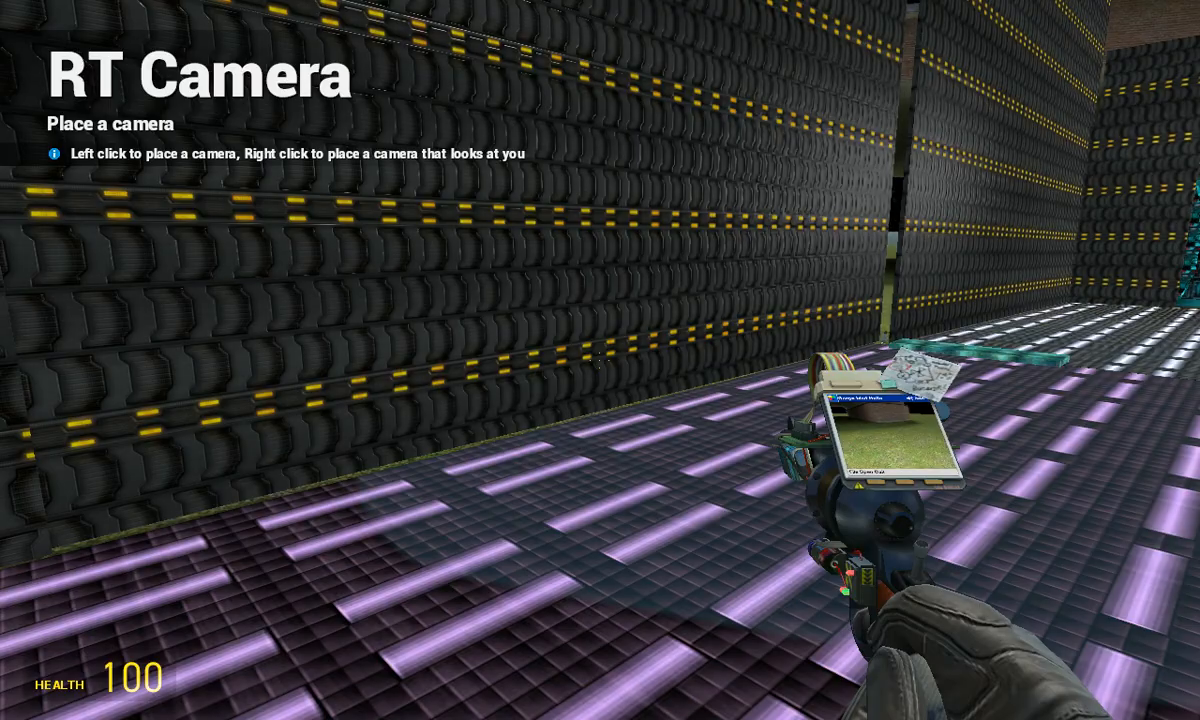
mouse_move(600, 360)
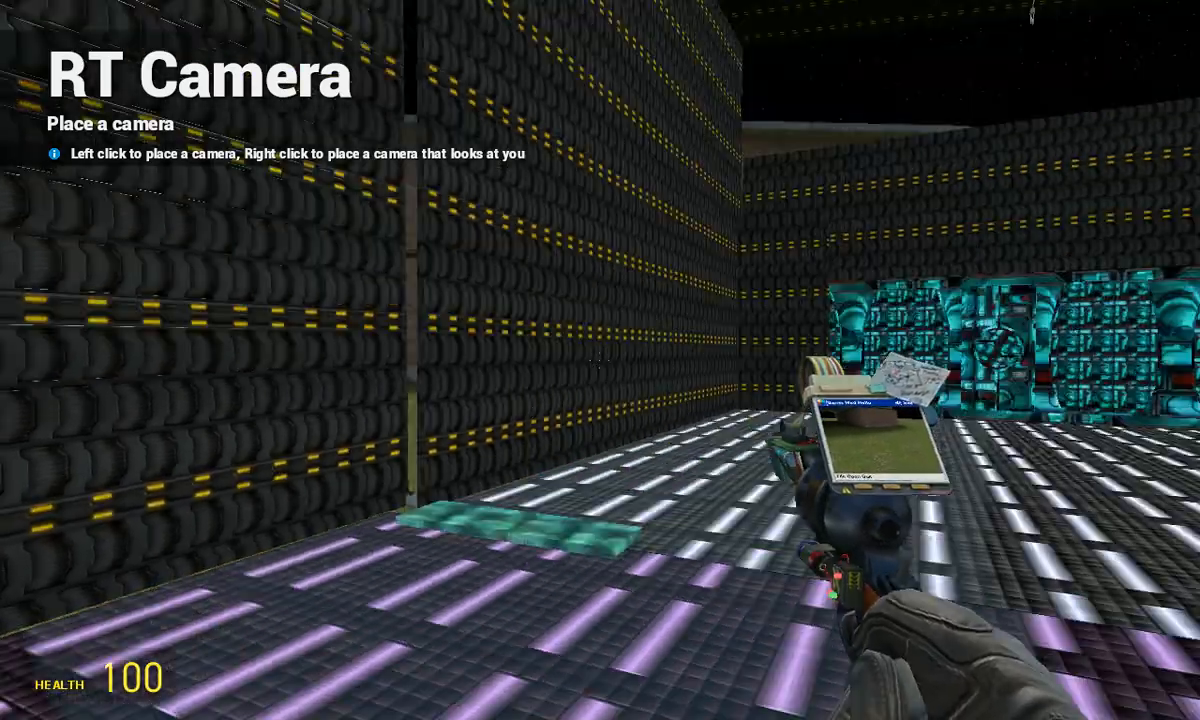